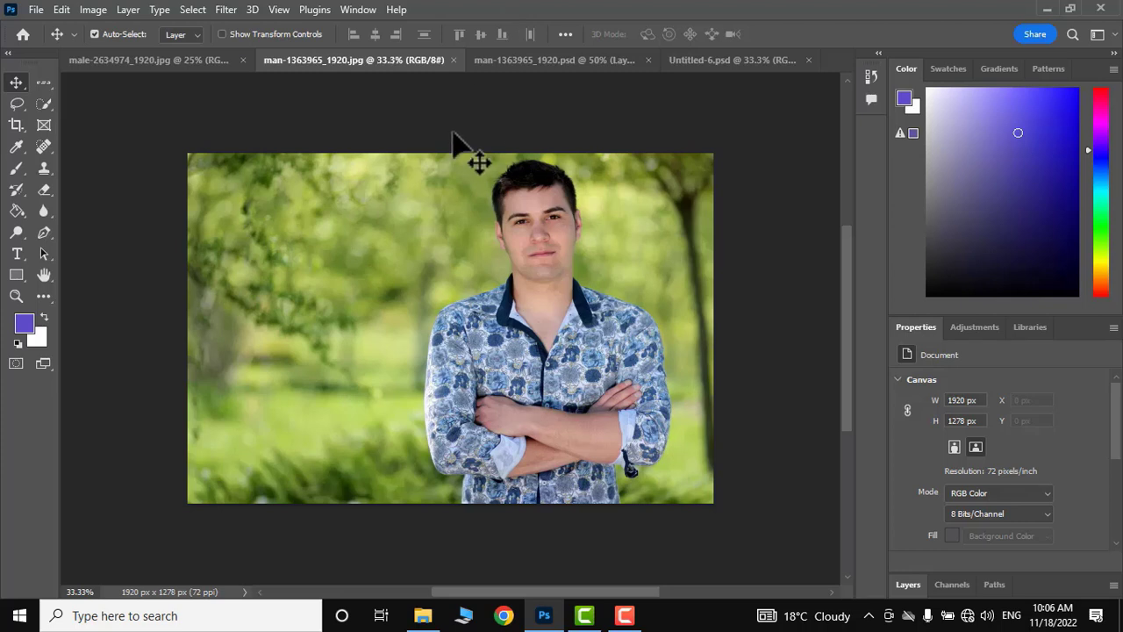
pyautogui.moveTo(529, 316)
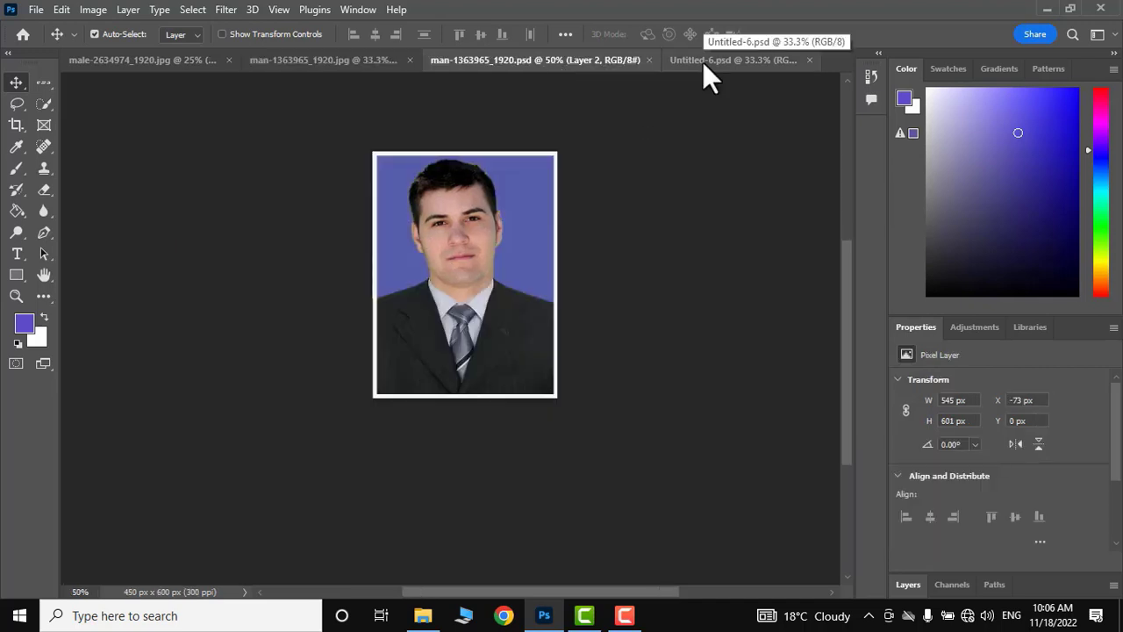
# - Switch to the Untitled-6.psd document showing the eight tiled passport photos
pyautogui.click(746, 60)
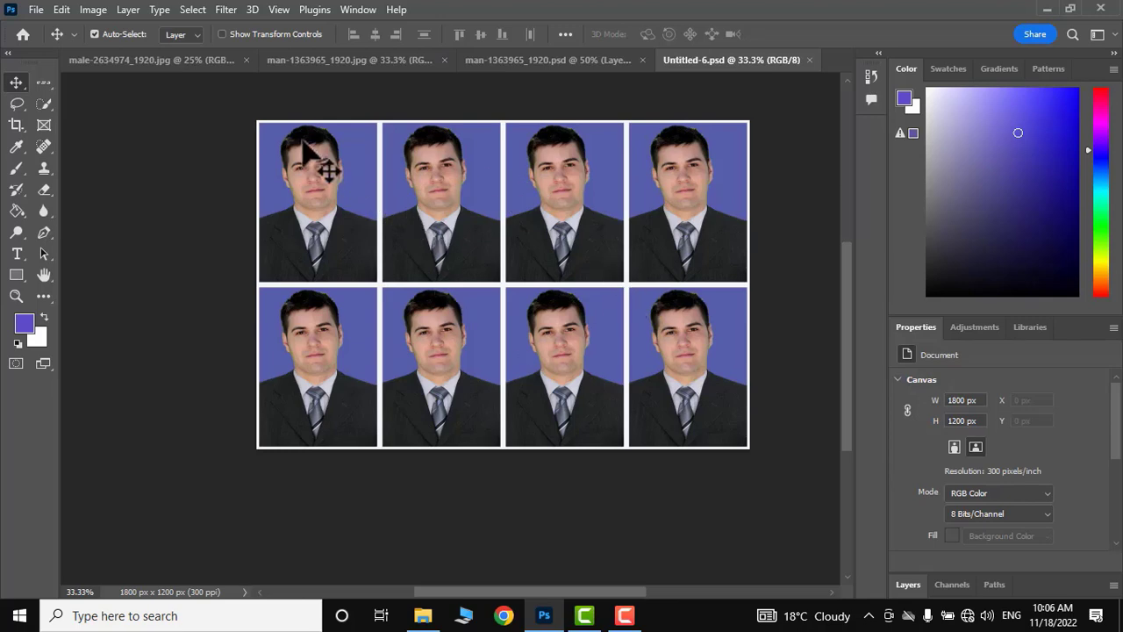
pyautogui.moveTo(273, 132)
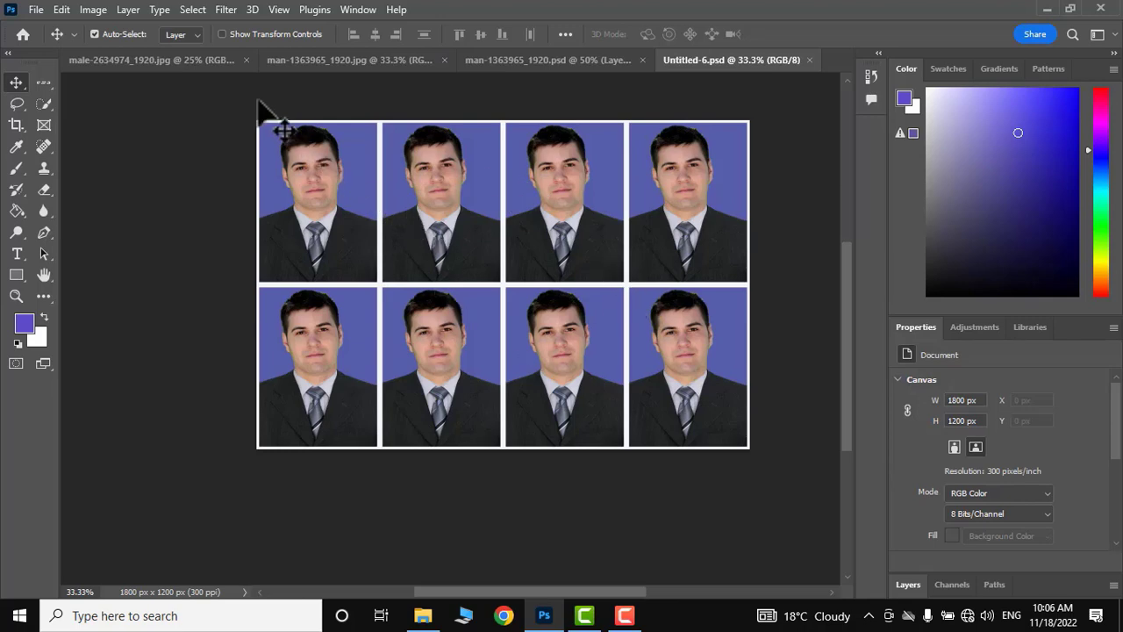
# - Open the man-1363965_1920 photo of the man with crossed arms from Documents
pyautogui.click(42, 10)
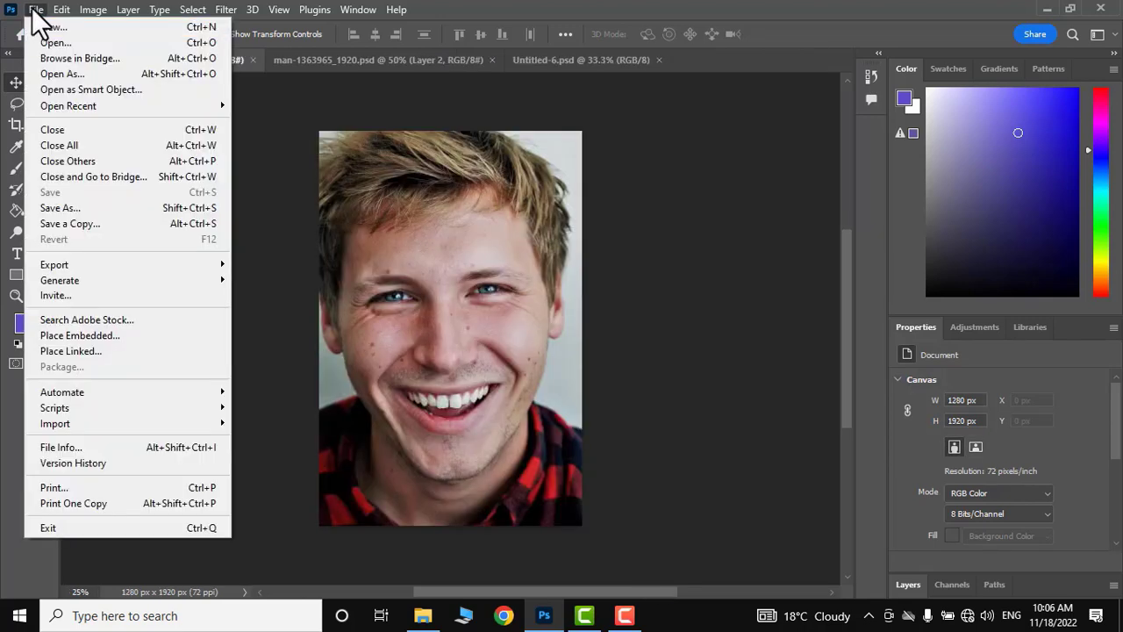
pyautogui.moveTo(61, 38)
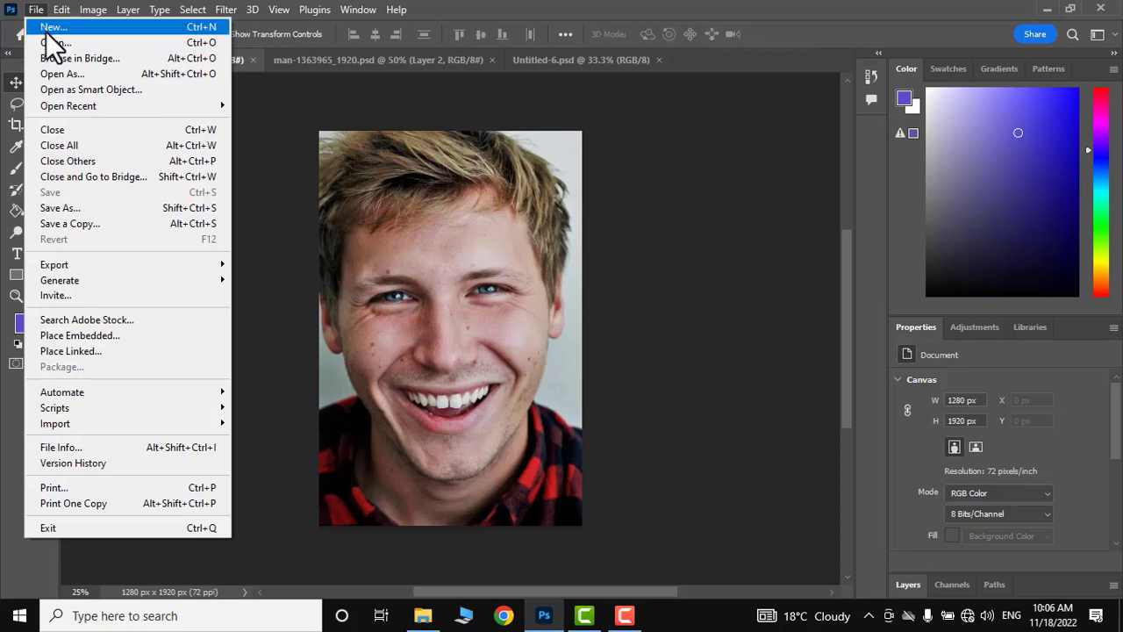
pyautogui.click(53, 59)
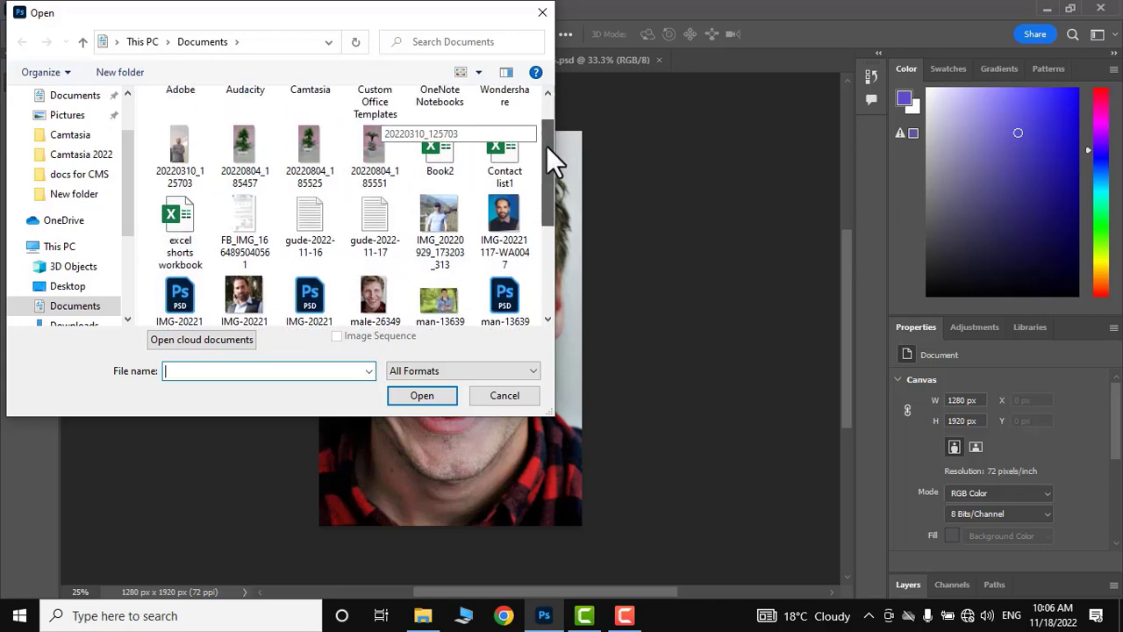
pyautogui.scroll(-3)
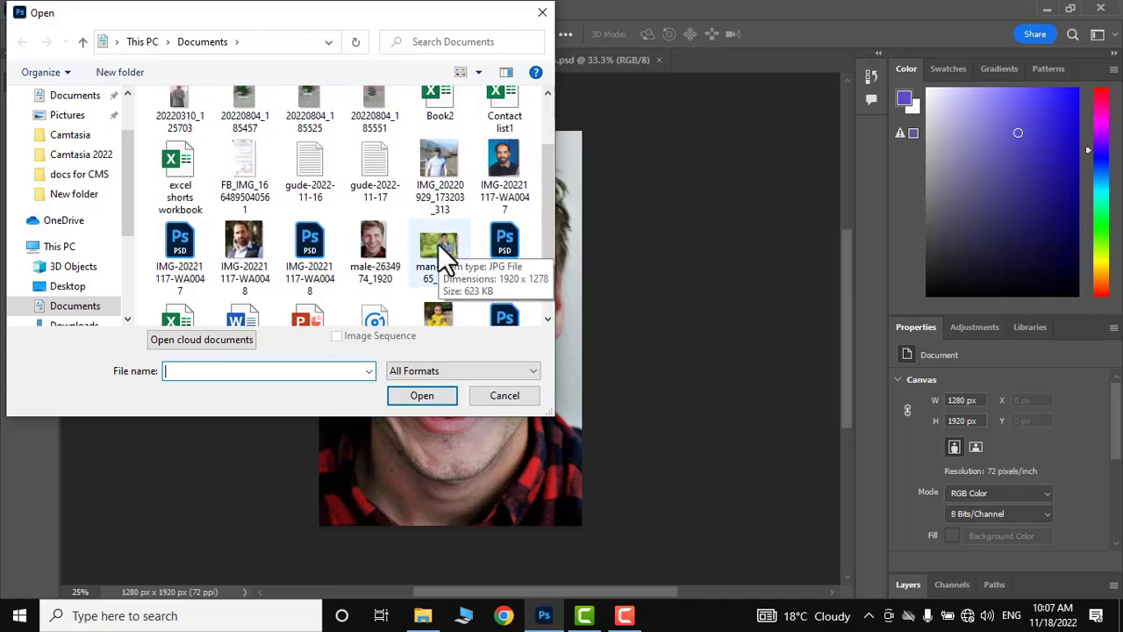
pyautogui.click(438, 244)
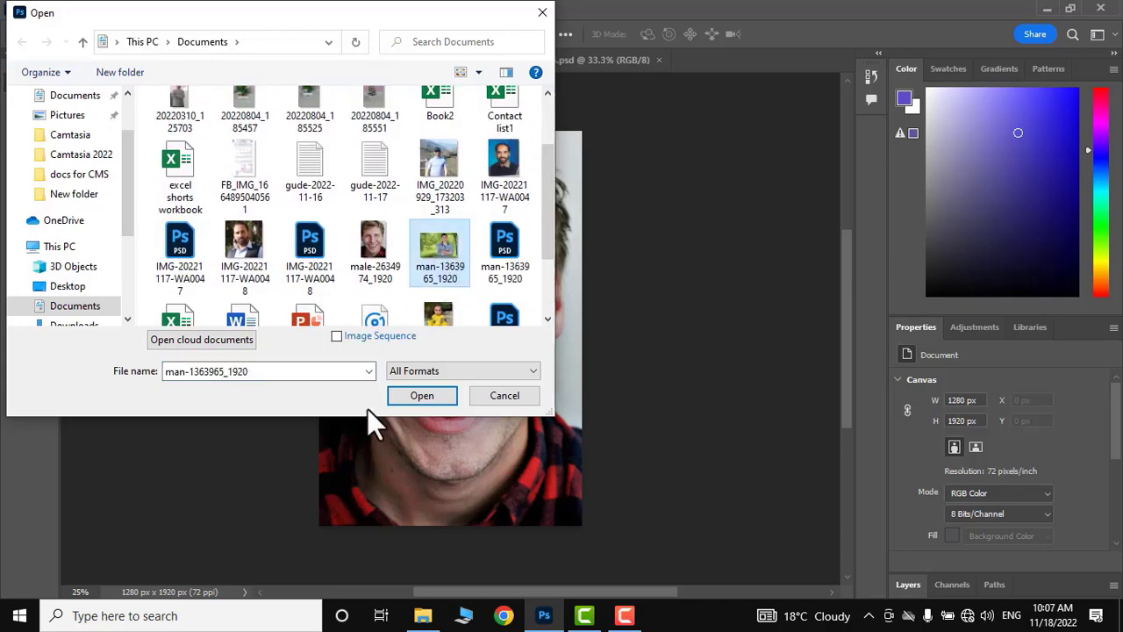
pyautogui.click(421, 397)
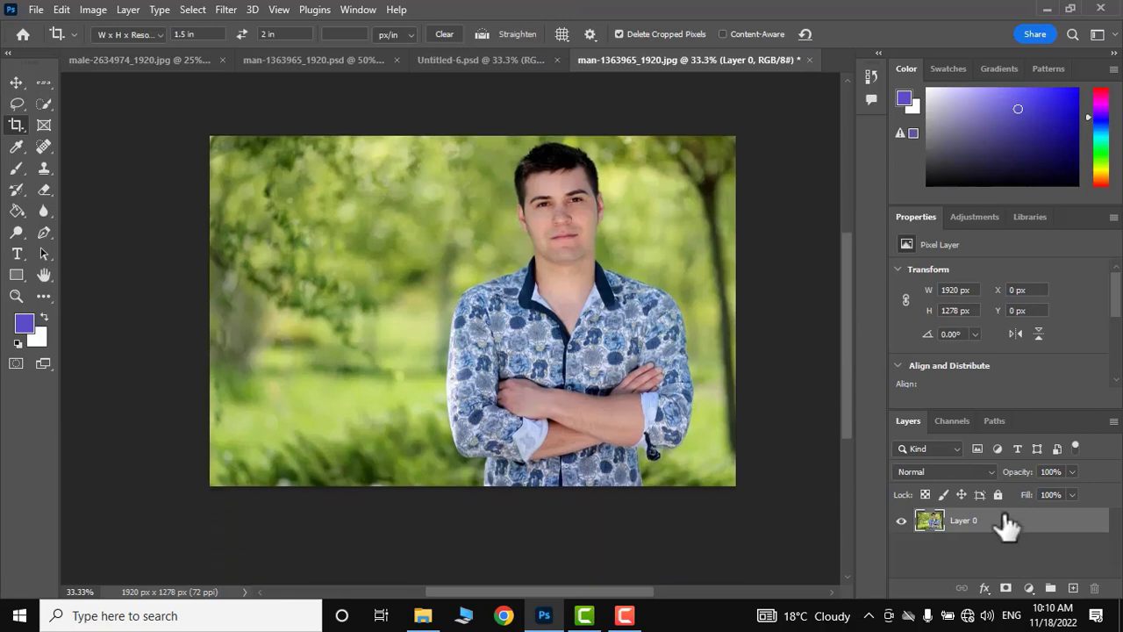
pyautogui.moveTo(981, 569)
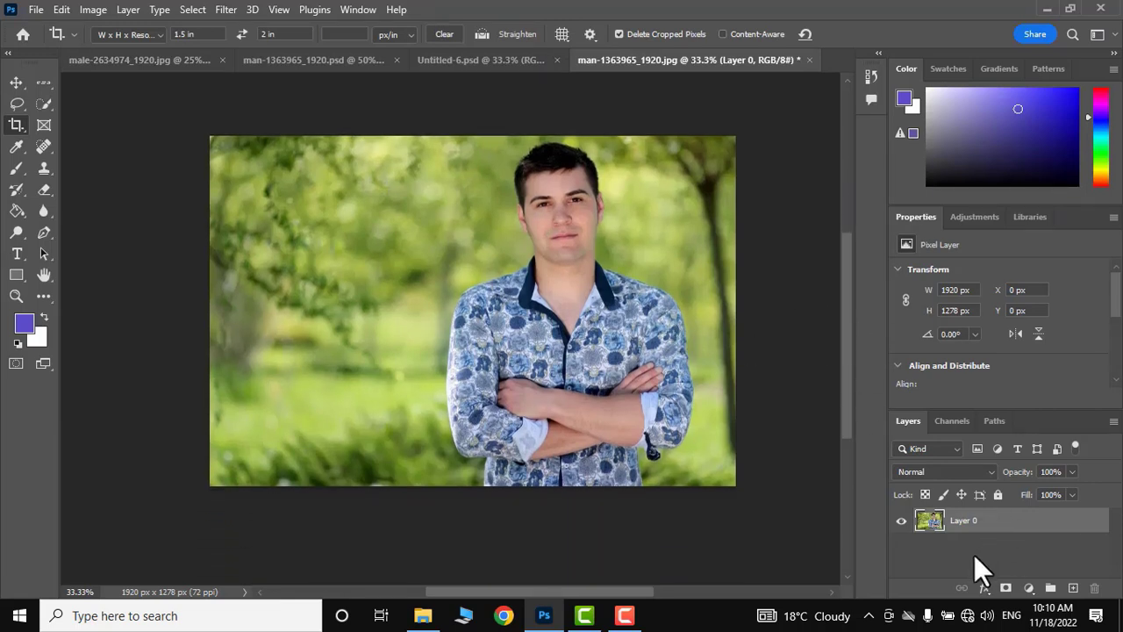
# - Duplicate the garden photo layer with Ctrl+J and hide the original Layer 0
pyautogui.press('ctrl+j')
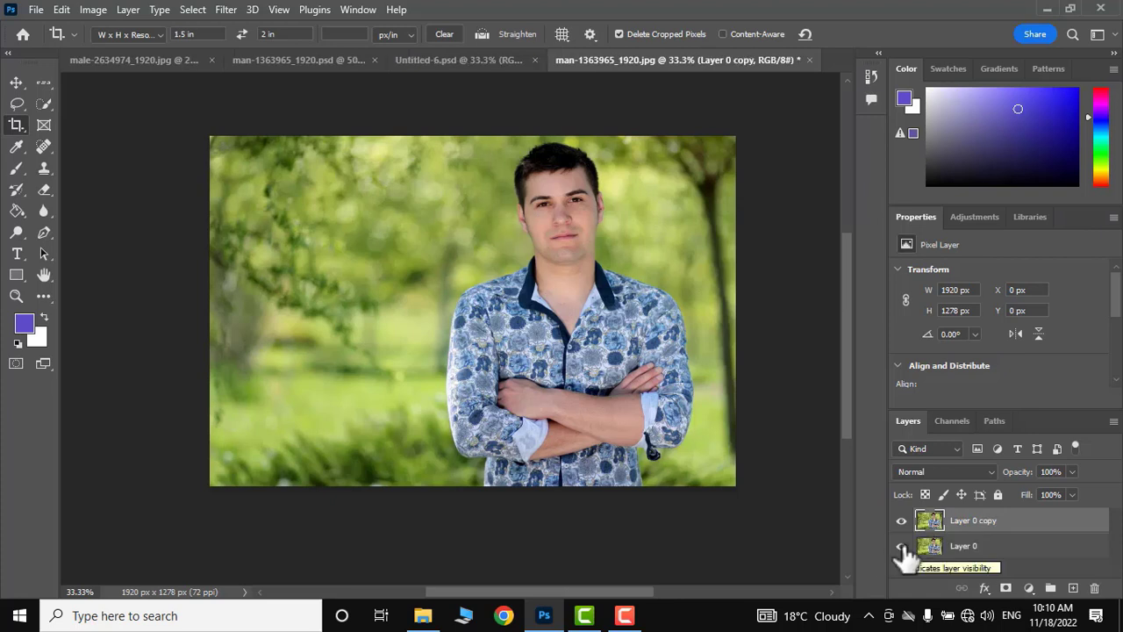
pyautogui.click(900, 546)
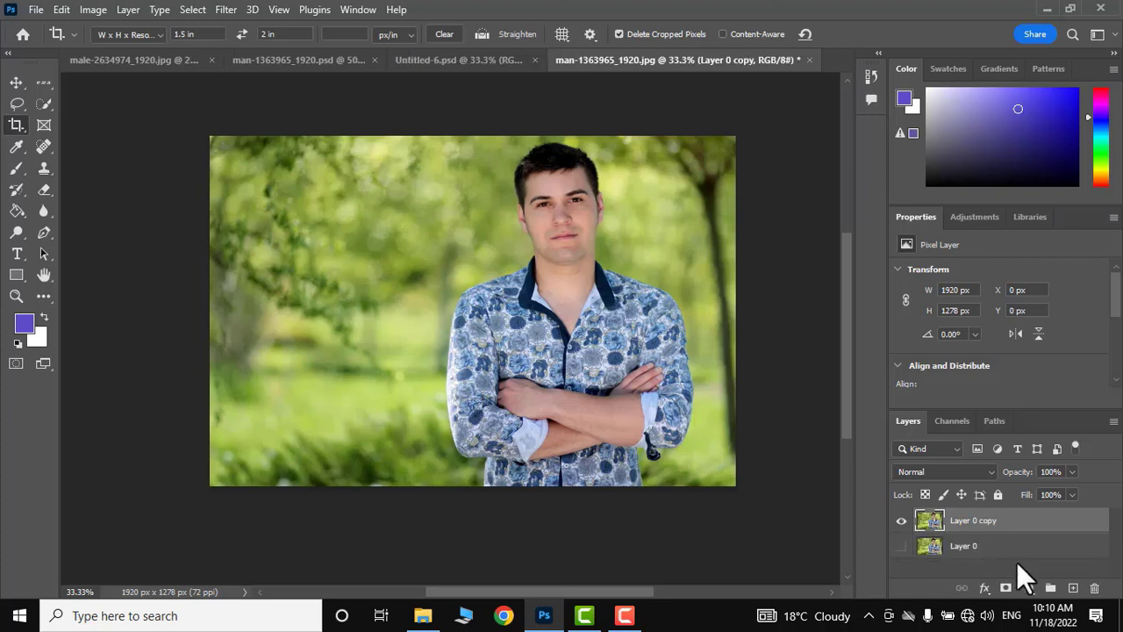
pyautogui.moveTo(97, 474)
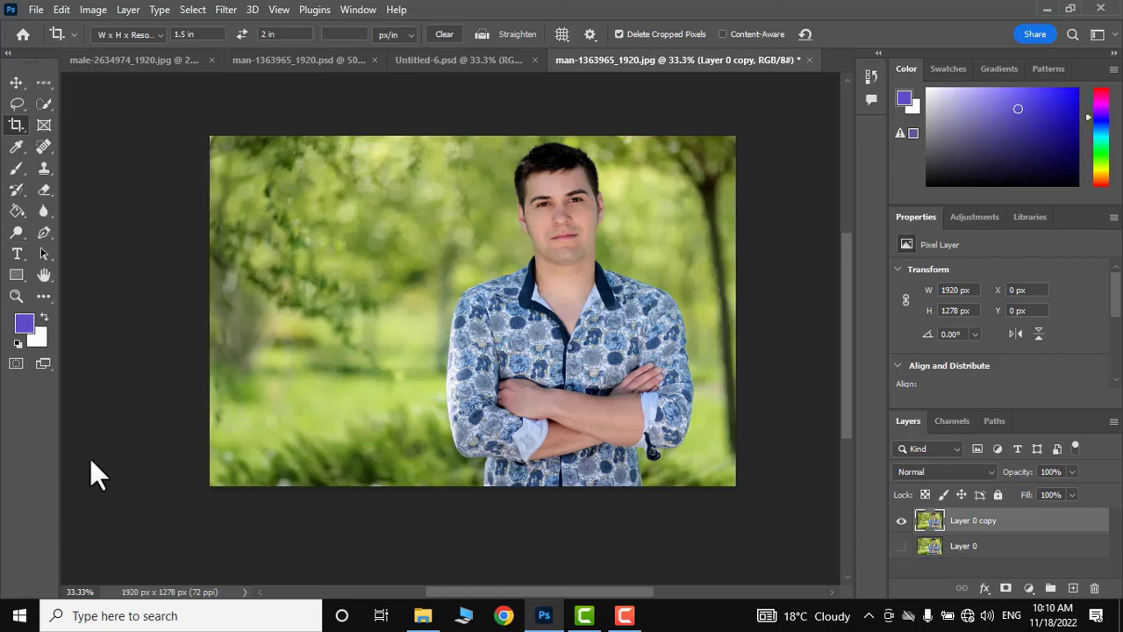
pyautogui.moveTo(17, 123)
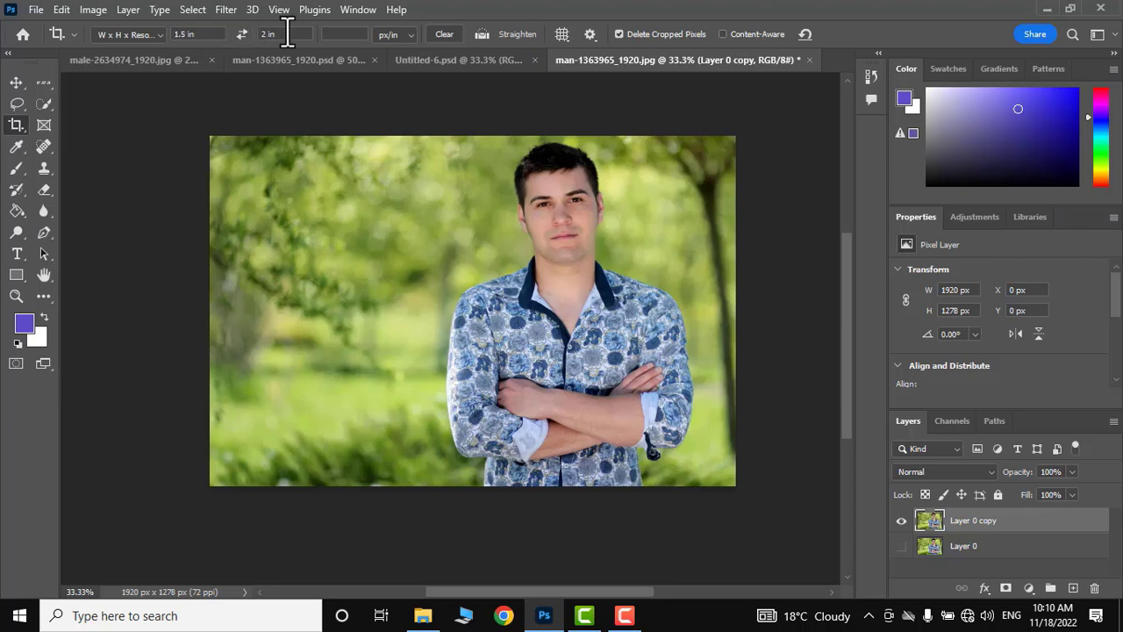
# - Crop to a 1.5 x 2 inch frame at 300 ppi around the man's head and shoulders
pyautogui.click(351, 35)
pyautogui.write('300')
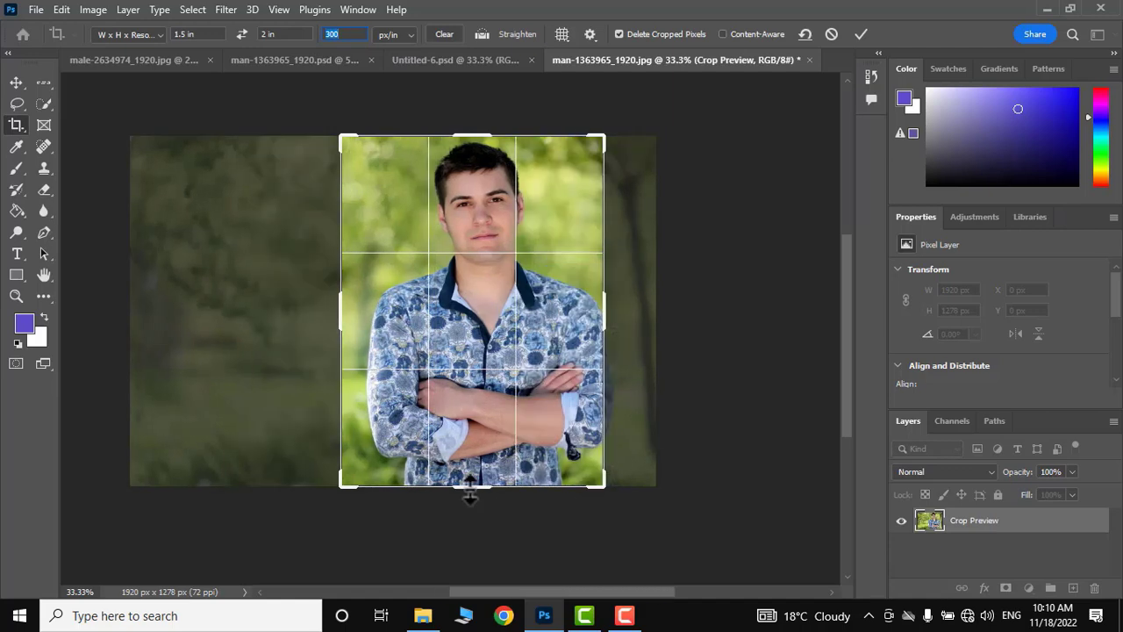
pyautogui.moveTo(470, 484); pyautogui.dragTo(481, 430)
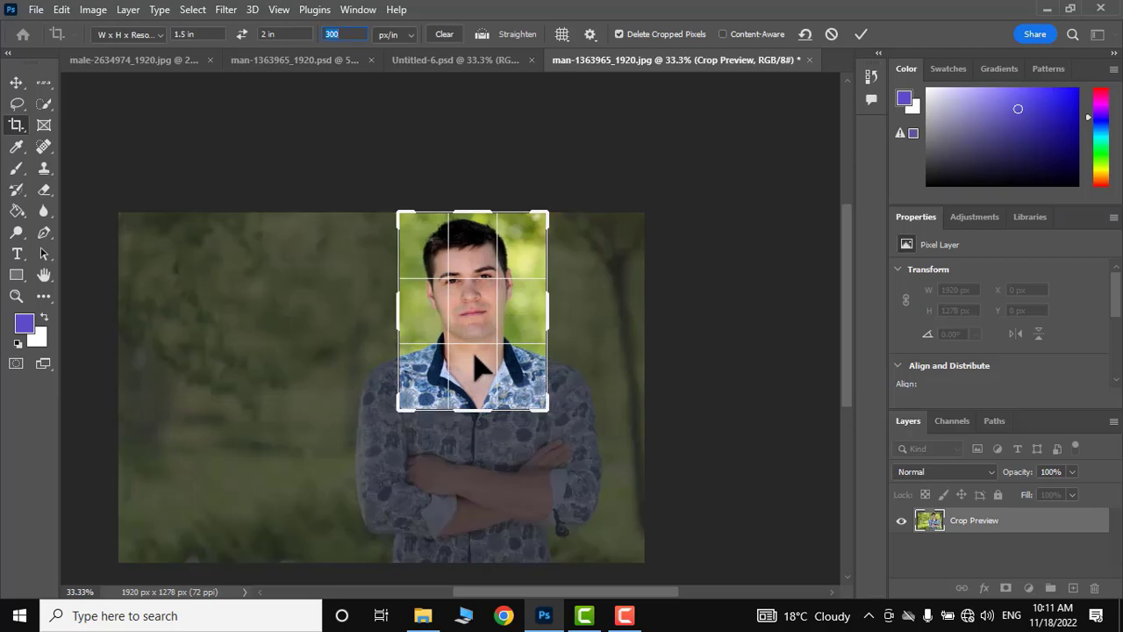
pyautogui.moveTo(860, 35)
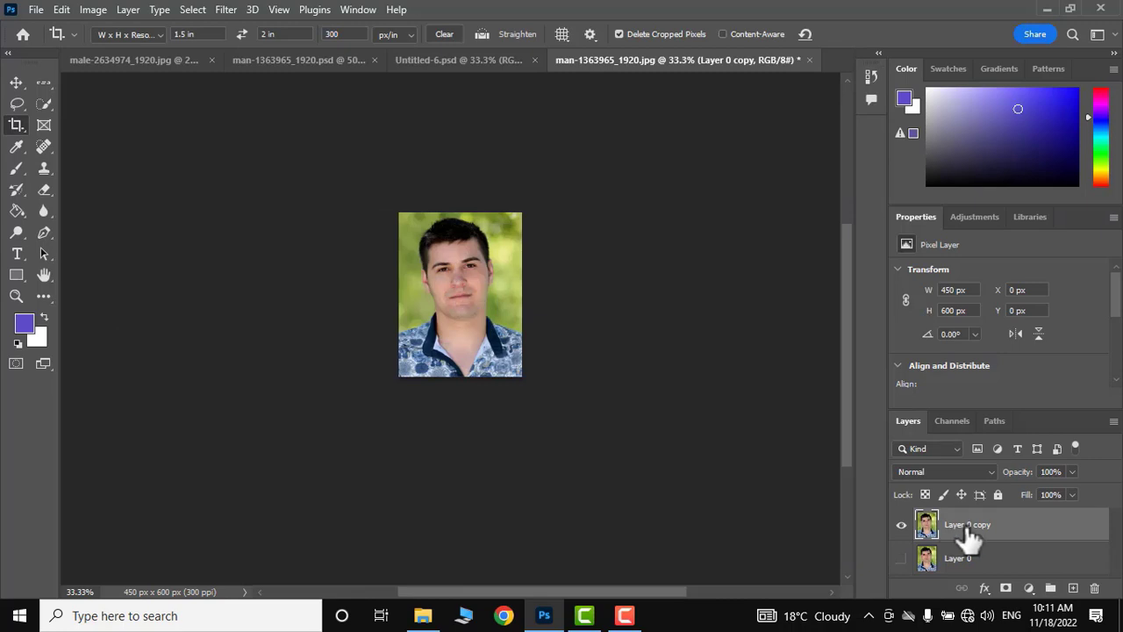
# - Duplicate the cropped layer, zoom in, and delete the selected green background
pyautogui.press('ctrl+j')
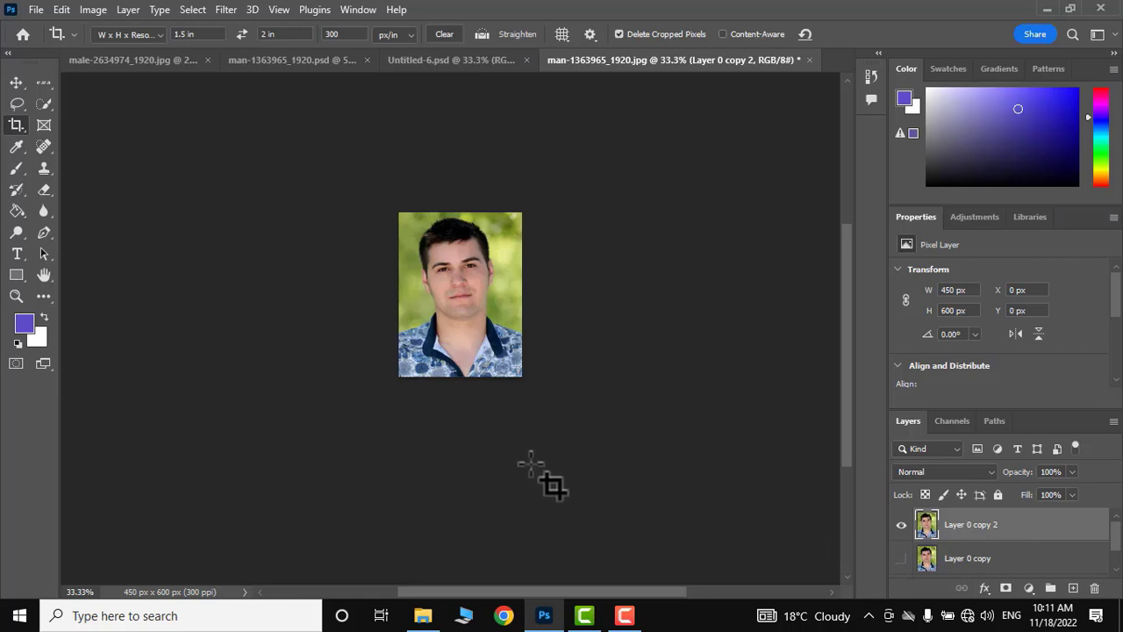
pyautogui.press('z')
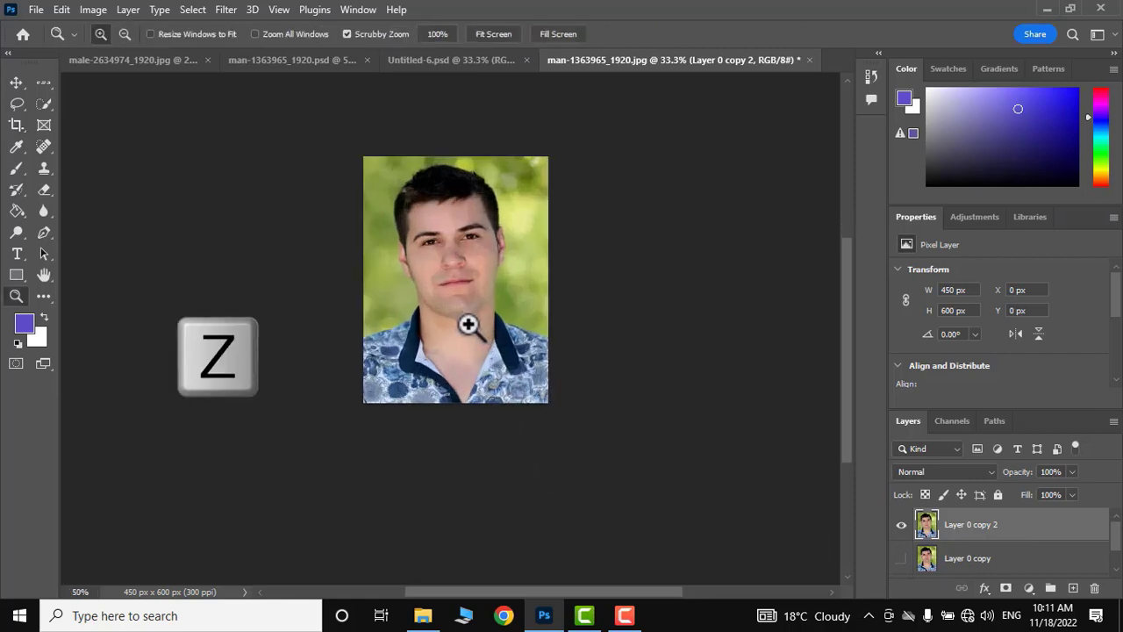
pyautogui.click(466, 323)
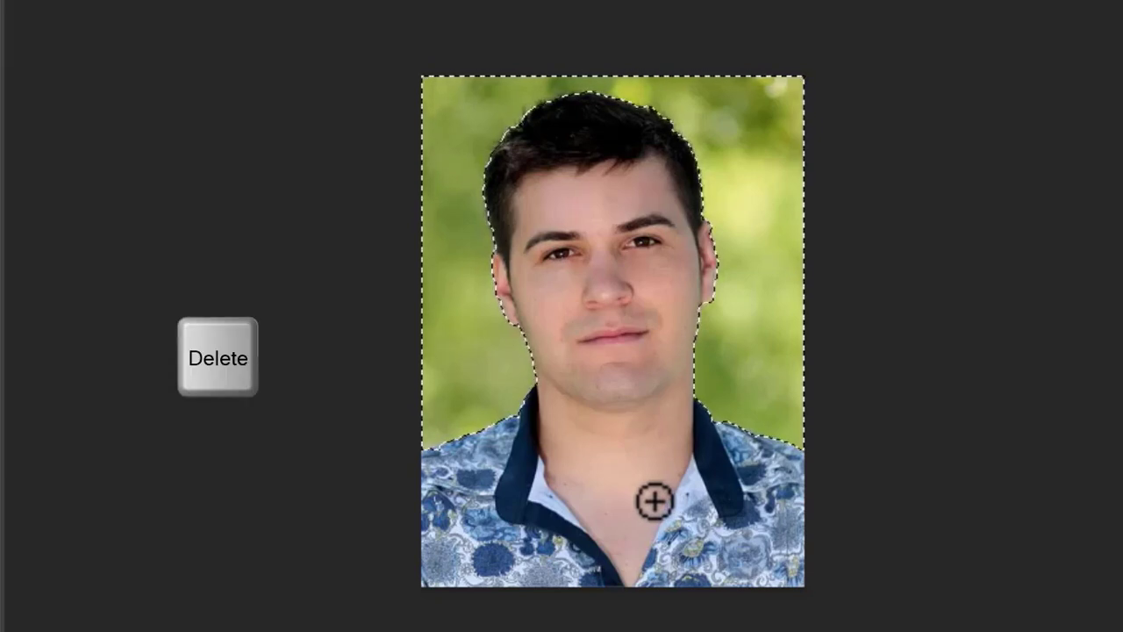
pyautogui.press('Delete')
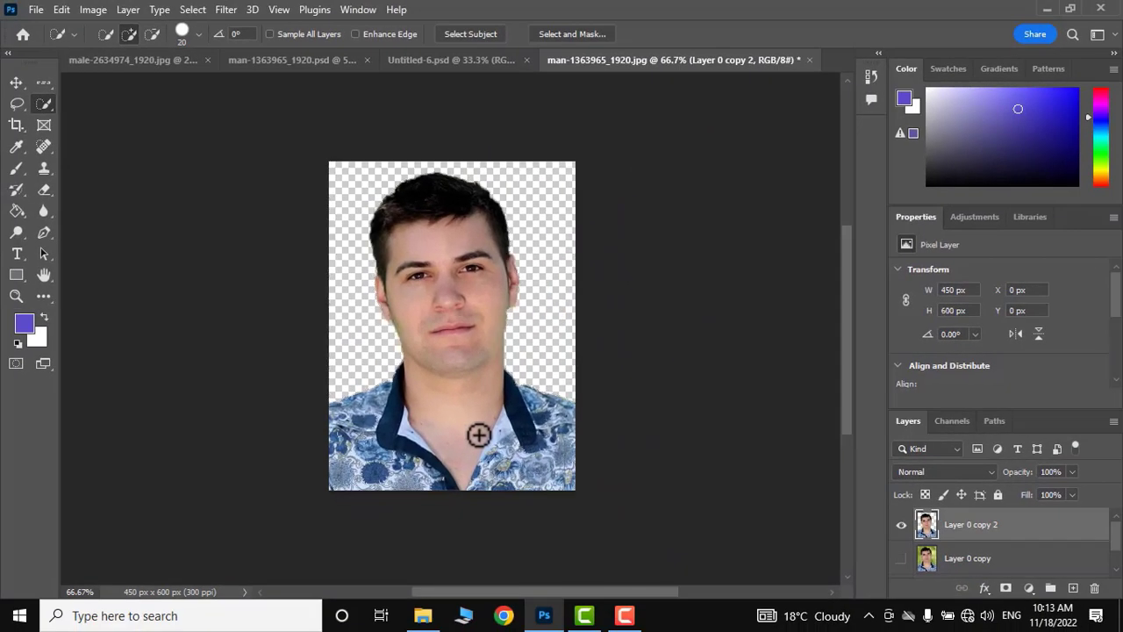
# - Add a new Layer 1 beneath the cutout and fill it with solid blue
pyautogui.click(972, 558)
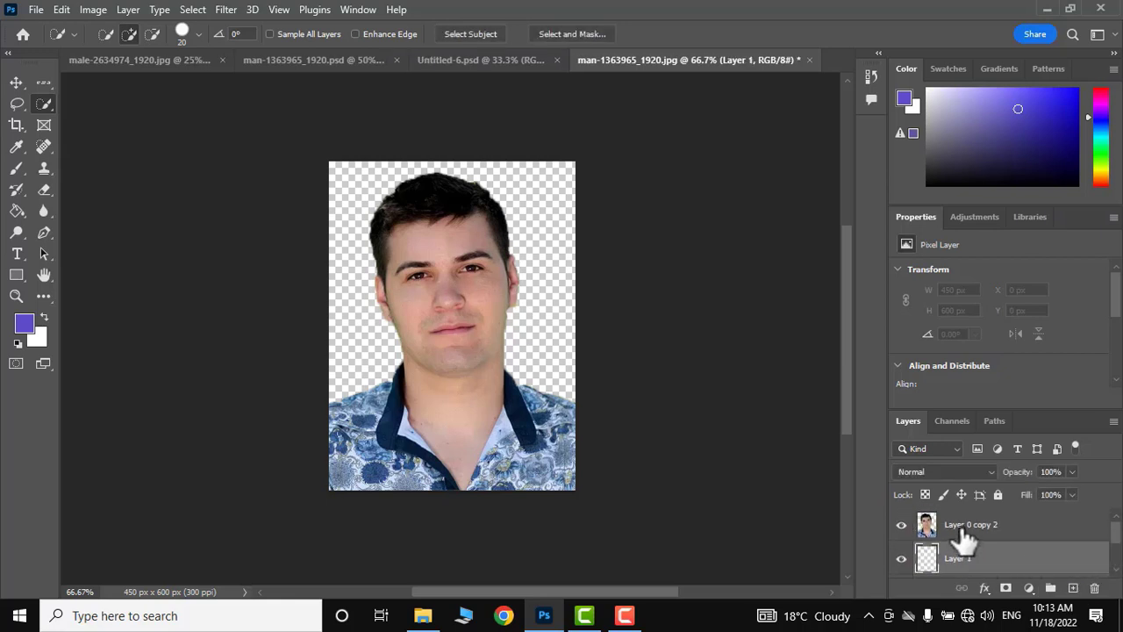
pyautogui.click(965, 560)
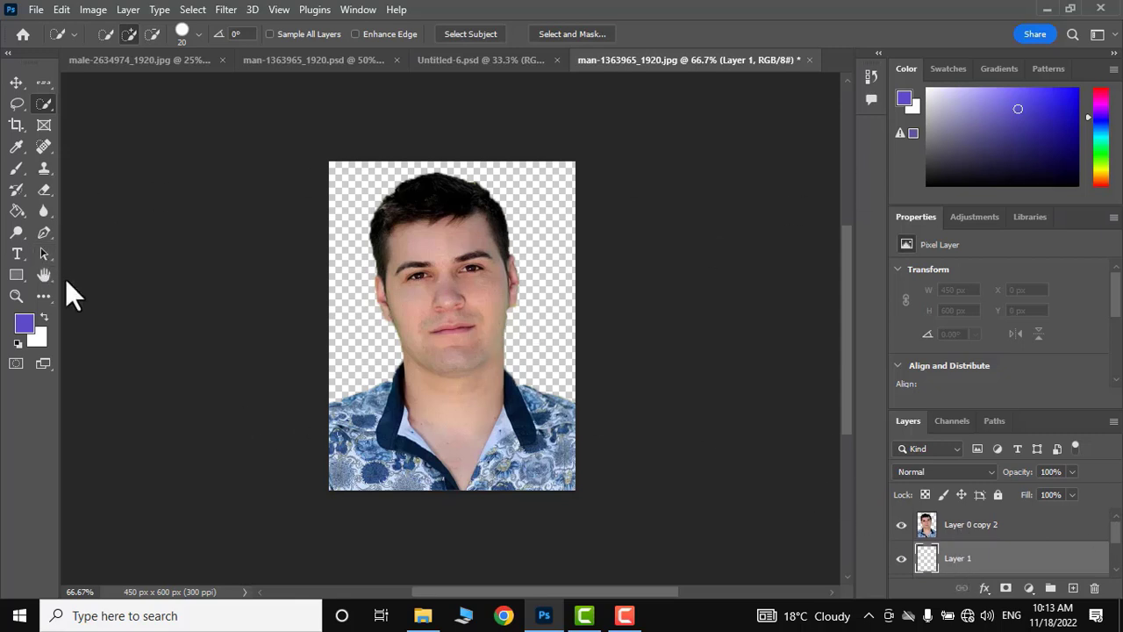
pyautogui.moveTo(17, 175)
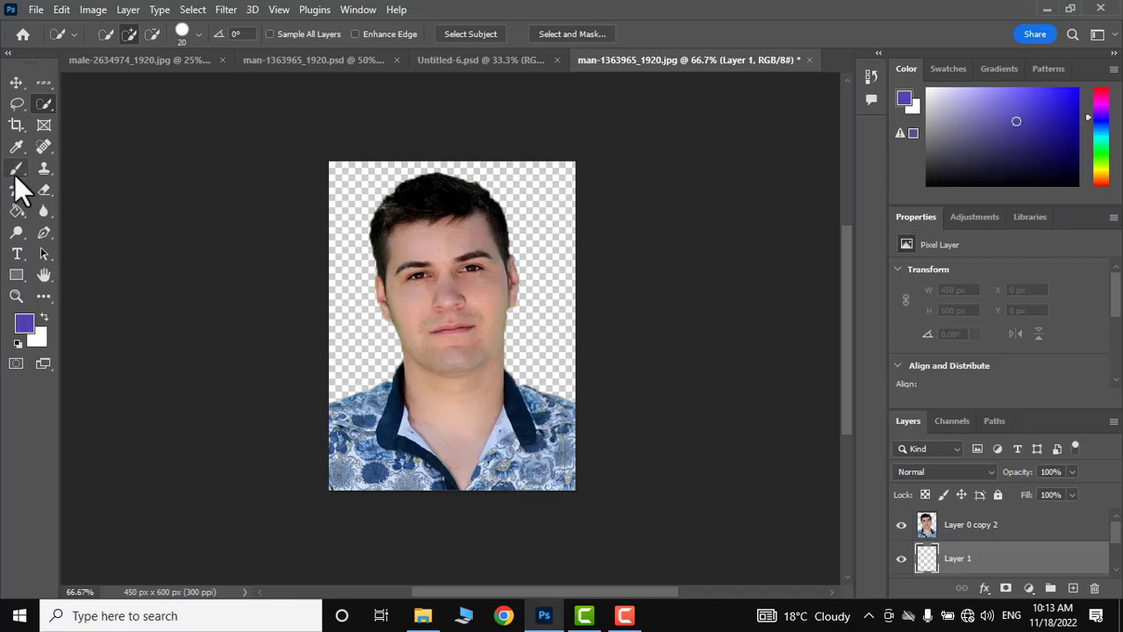
pyautogui.moveTo(16, 210)
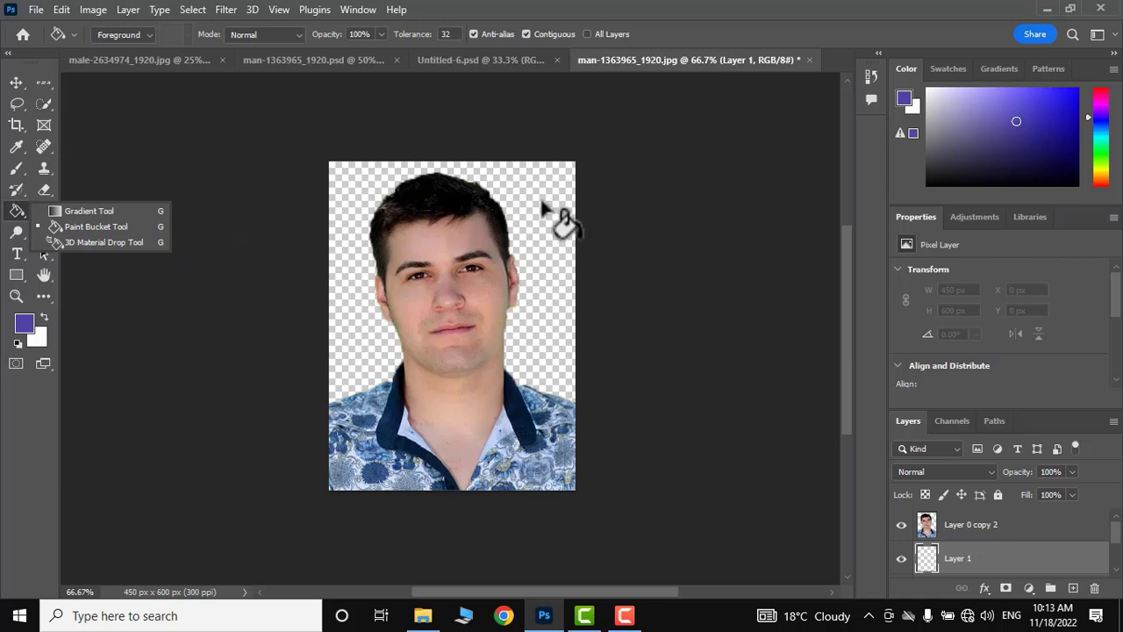
pyautogui.click(558, 214)
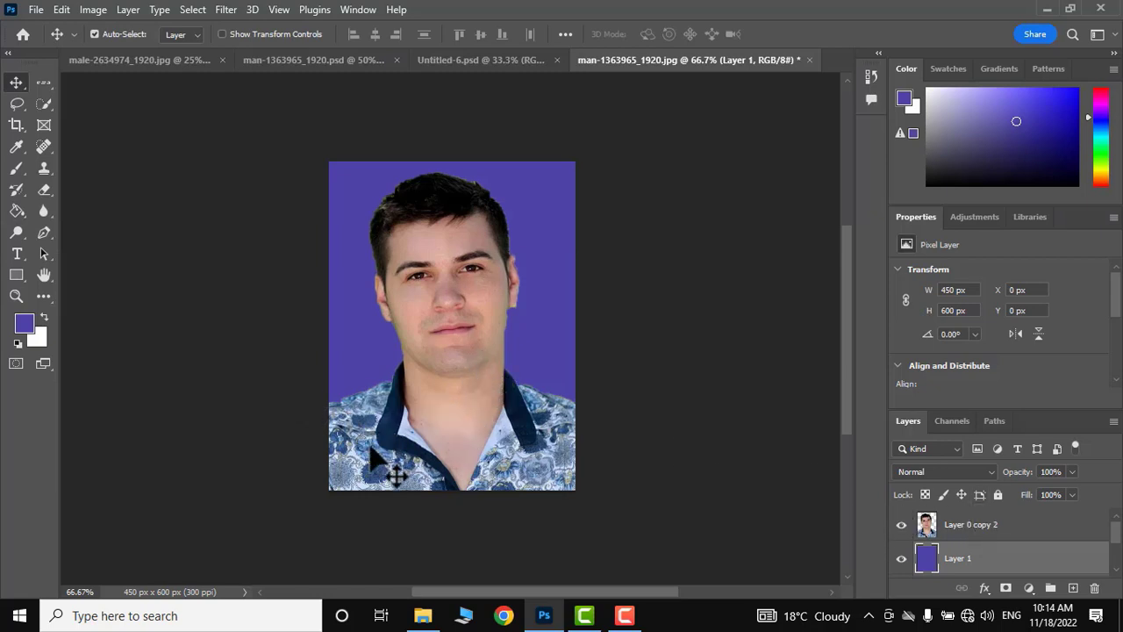
pyautogui.moveTo(351, 361)
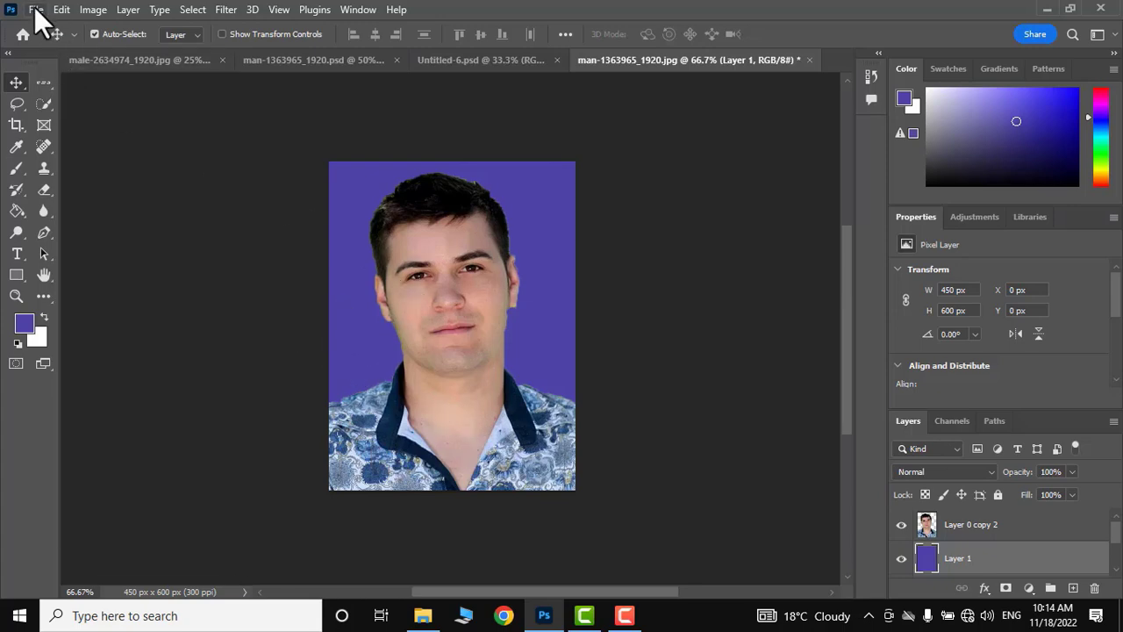
# - Open the nasir suit JPG from the Desktop and place it over the man's shirt
pyautogui.click(37, 10)
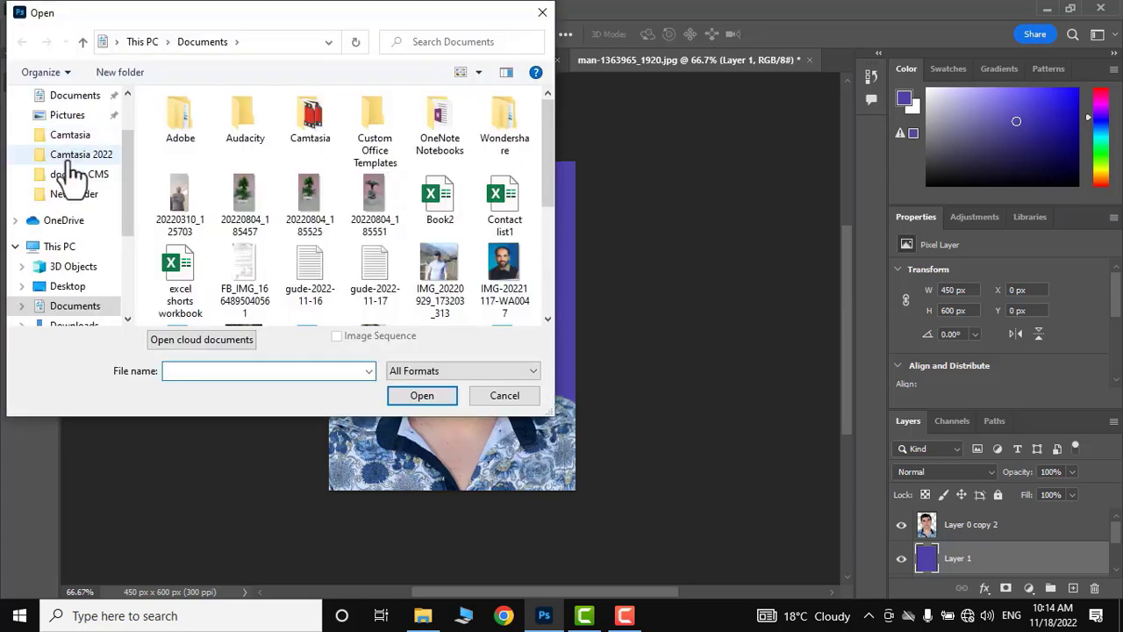
pyautogui.click(67, 286)
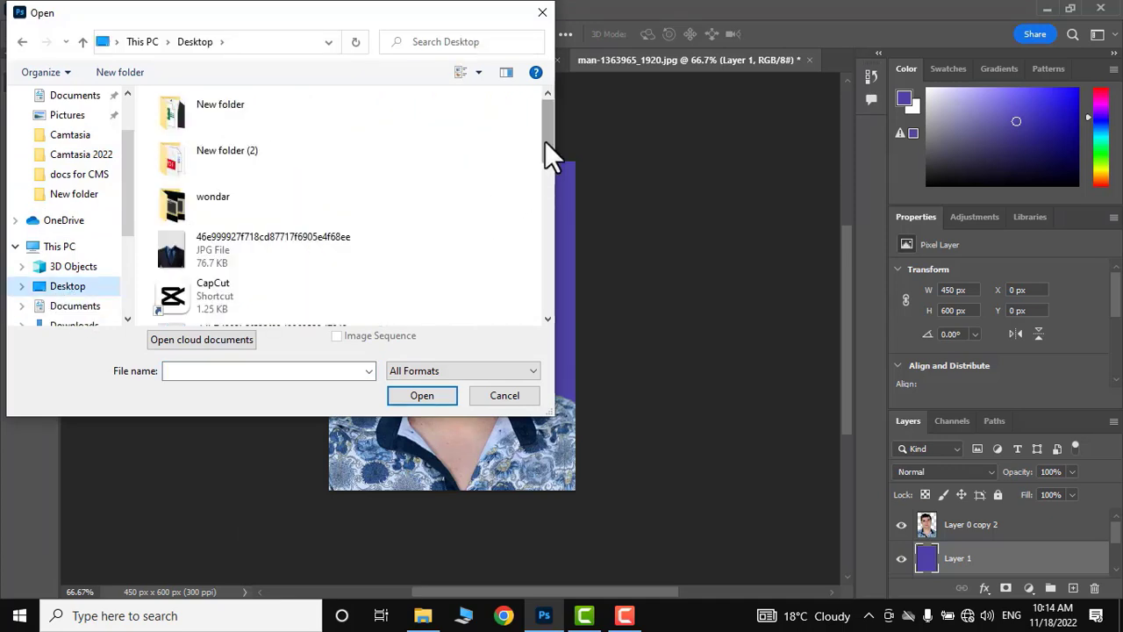
pyautogui.click(263, 193)
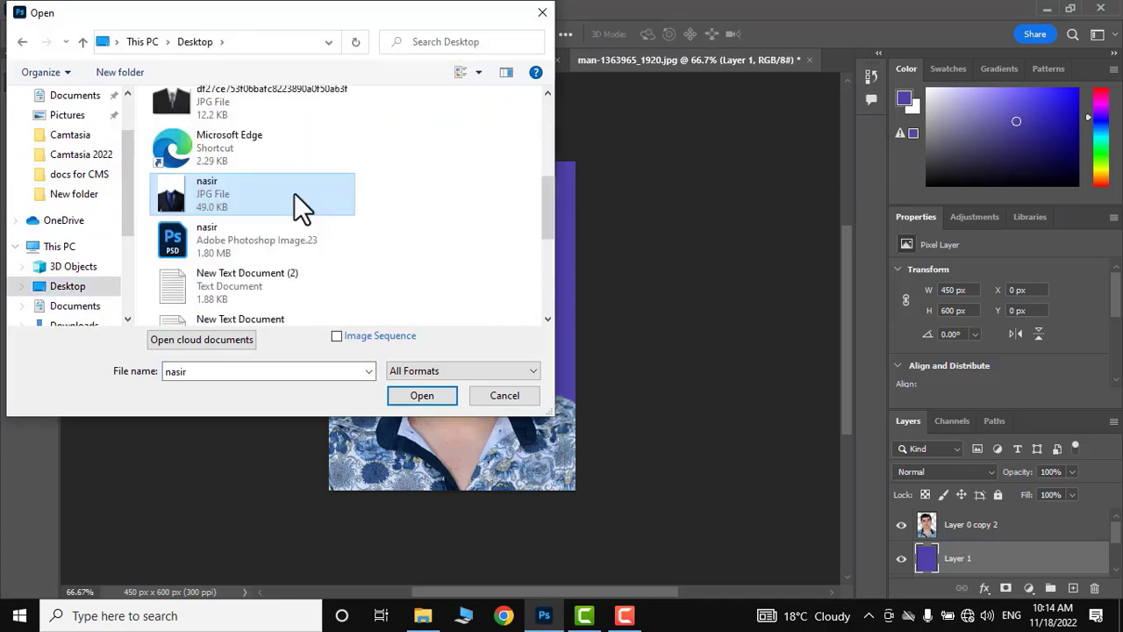
pyautogui.click(421, 397)
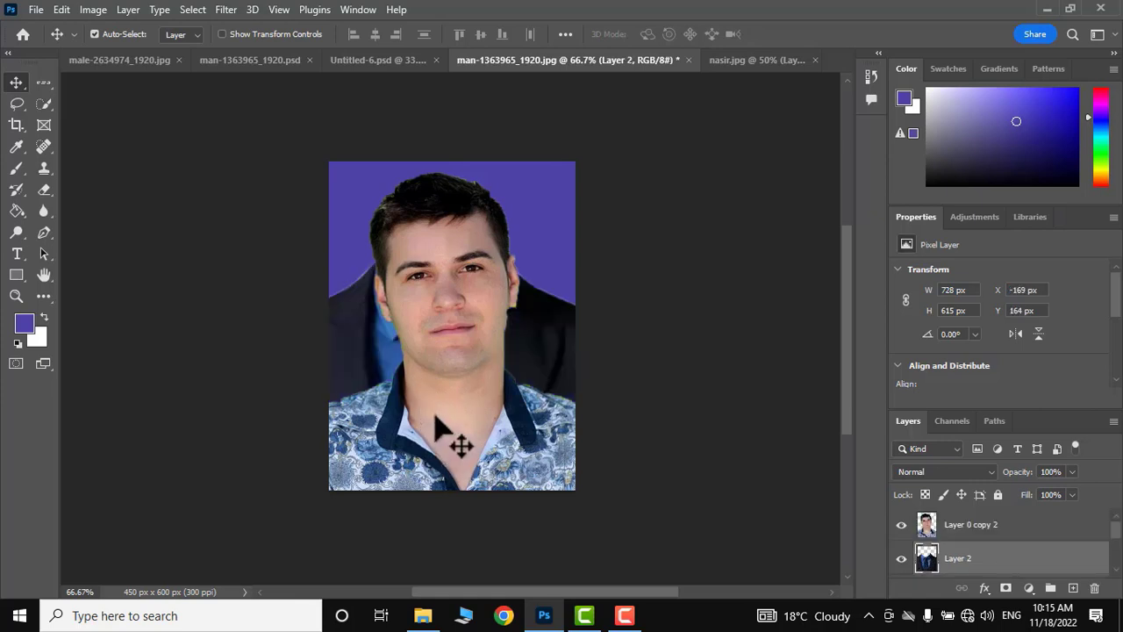
pyautogui.scroll(-3)
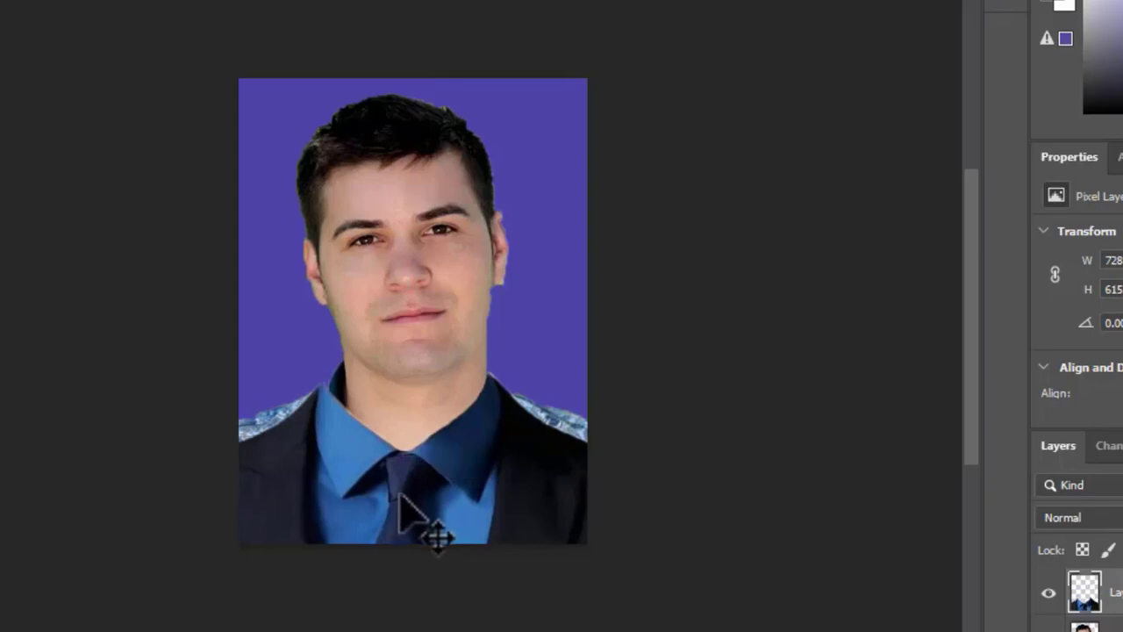
# - Free-transform the suit layer so its collar fits snugly under the man's chin and shoulders
pyautogui.press('Ctrl+T')
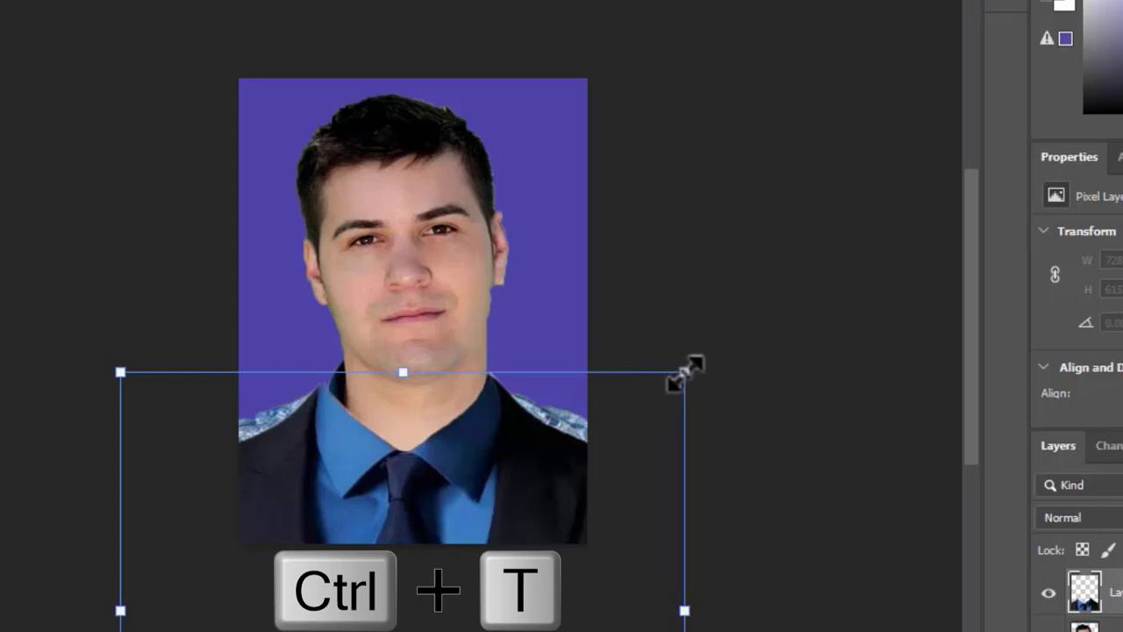
pyautogui.press('ctrl+t')
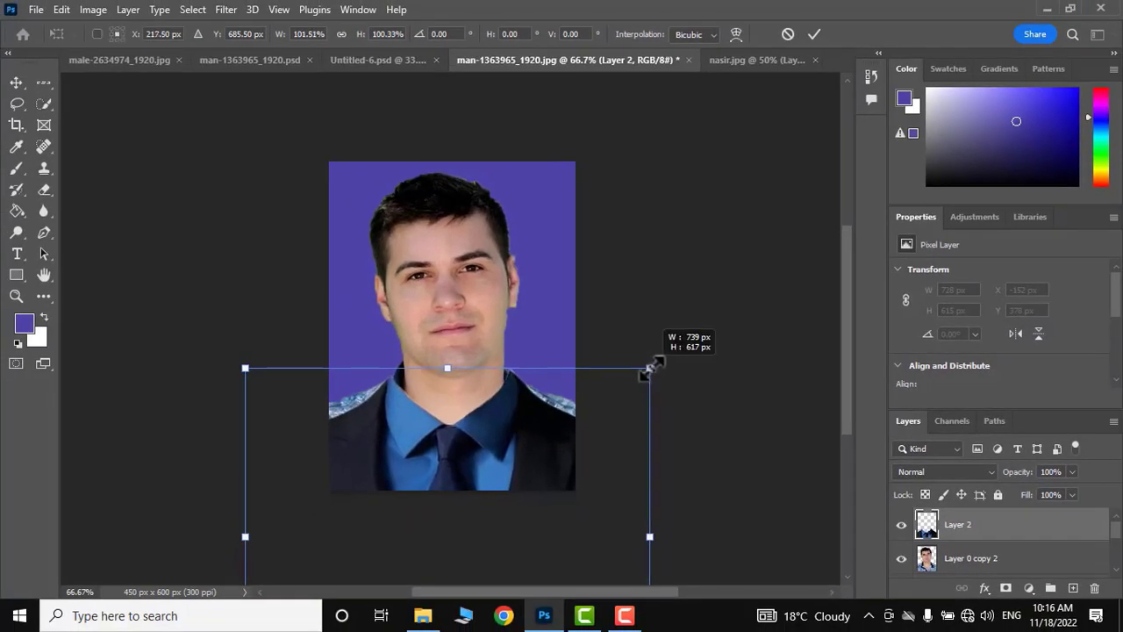
pyautogui.moveTo(650, 367); pyautogui.dragTo(649, 369)
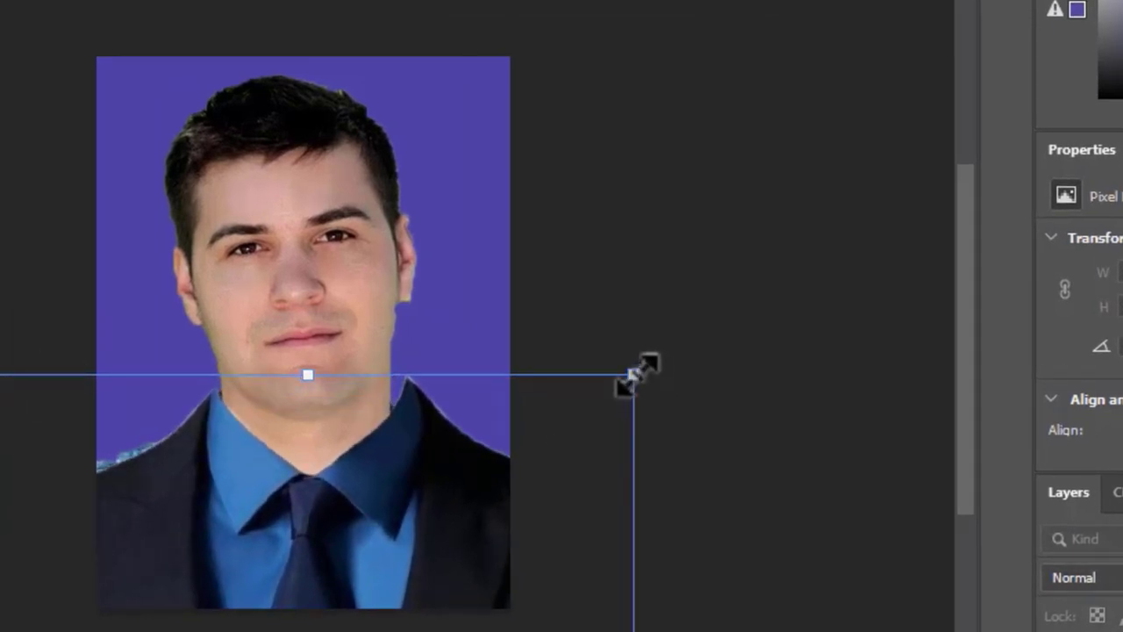
pyautogui.moveTo(635, 368); pyautogui.dragTo(615, 383)
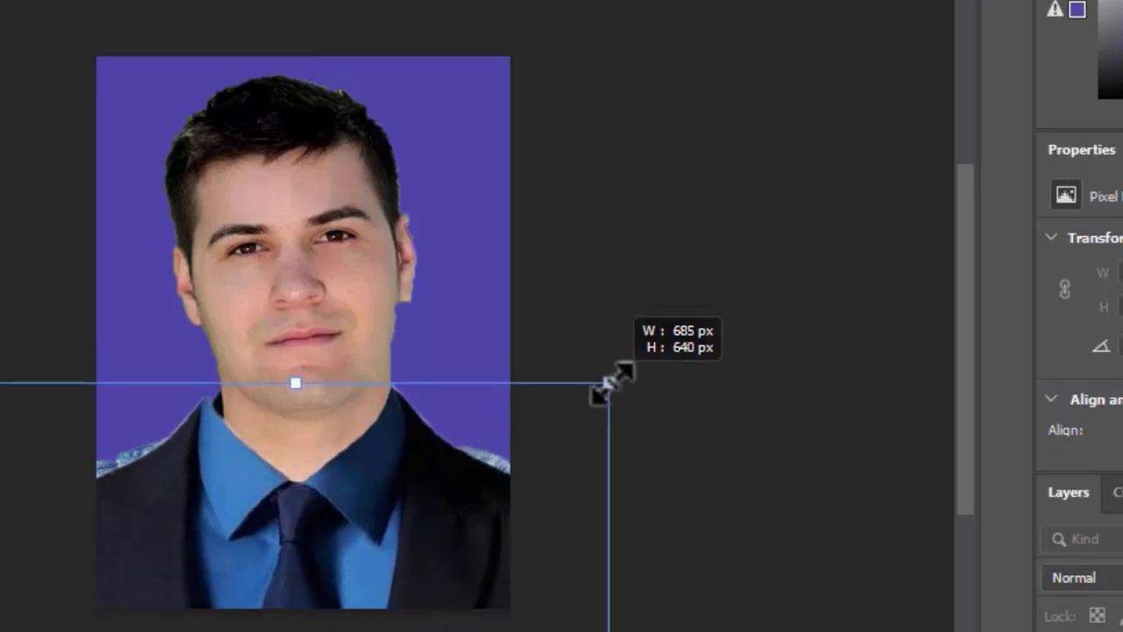
pyautogui.moveTo(615, 383); pyautogui.dragTo(609, 383)
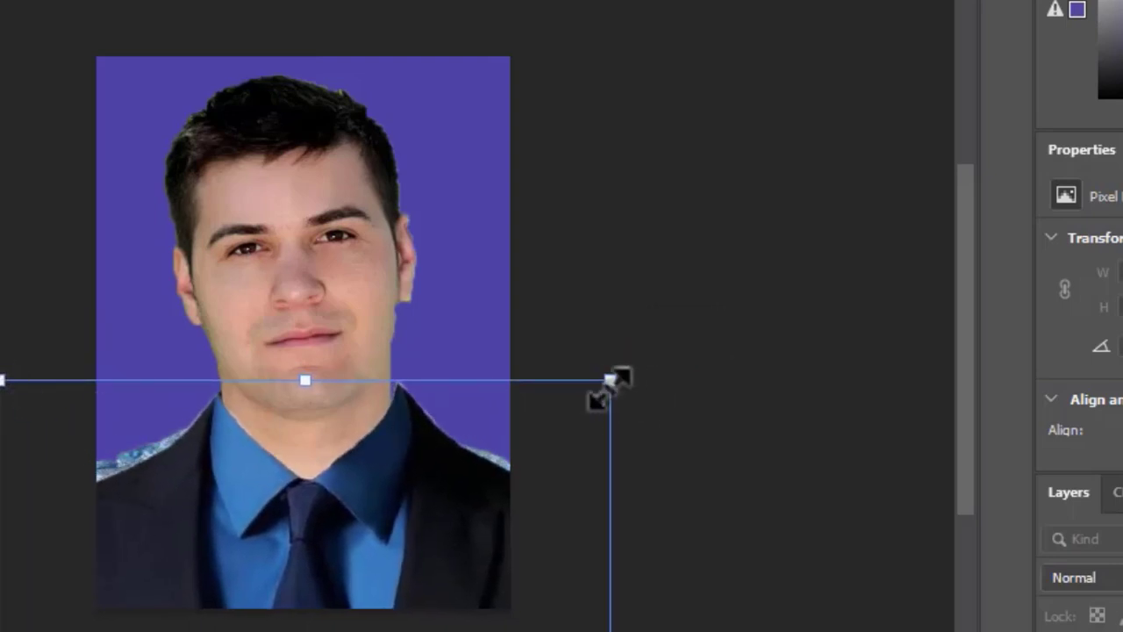
pyautogui.moveTo(615, 382); pyautogui.dragTo(596, 379)
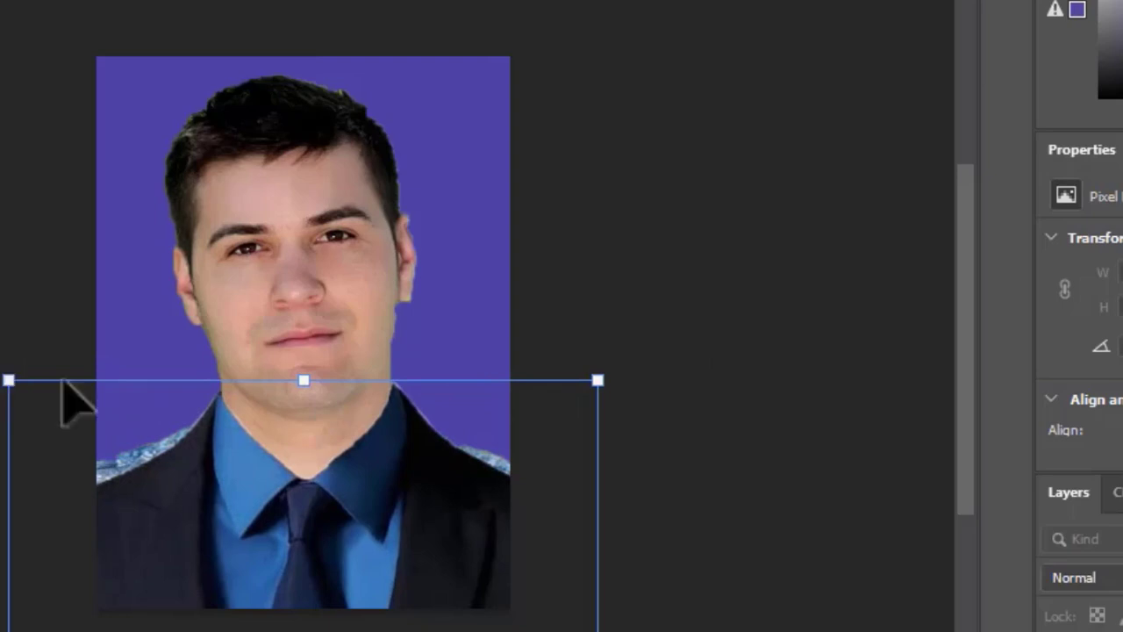
pyautogui.moveTo(711, 355)
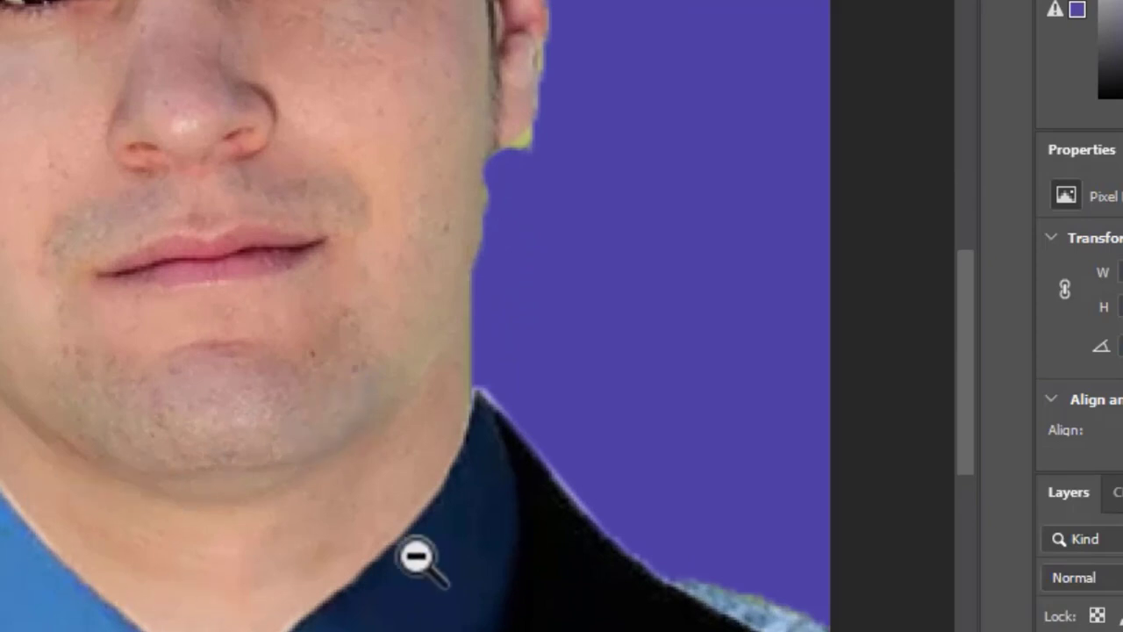
pyautogui.scroll(-3)
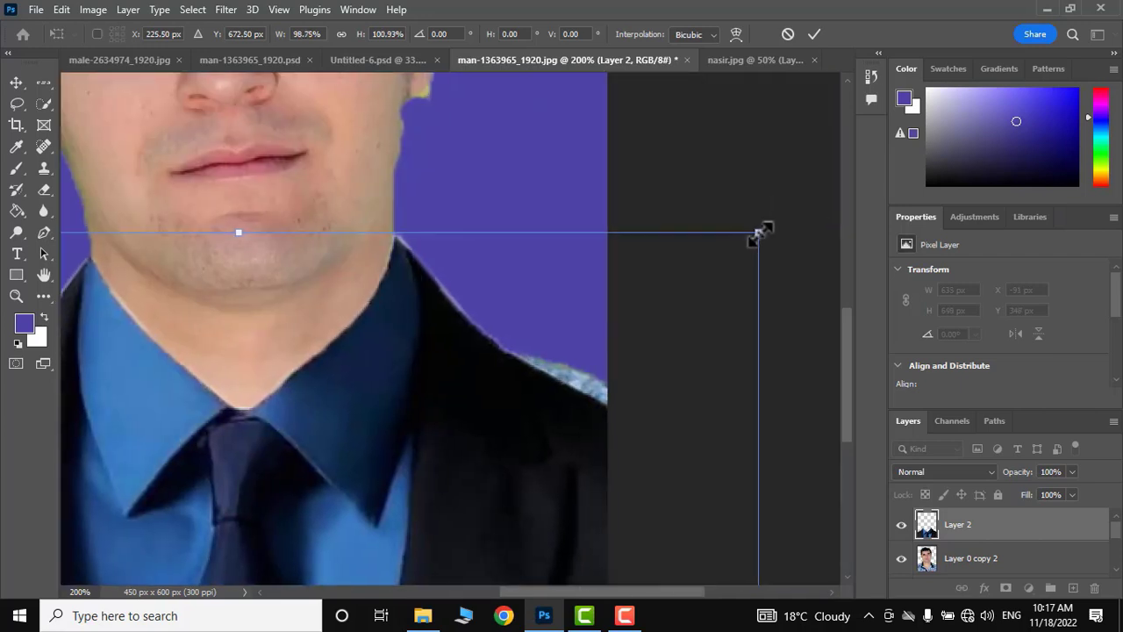
pyautogui.moveTo(850, 372)
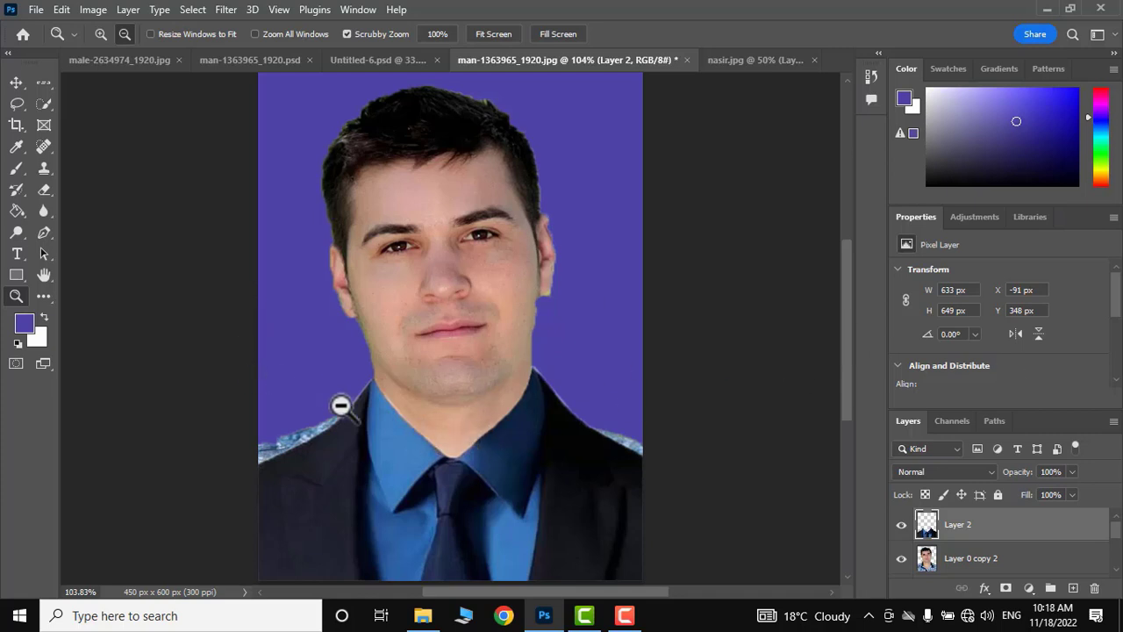
pyautogui.moveTo(298, 431)
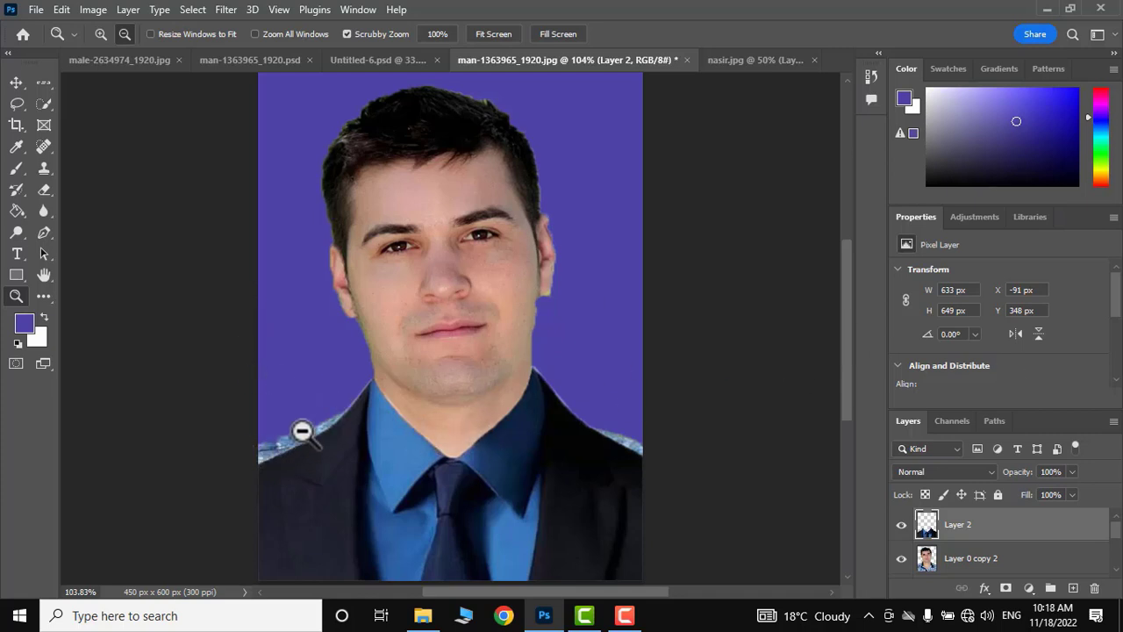
pyautogui.moveTo(298, 440)
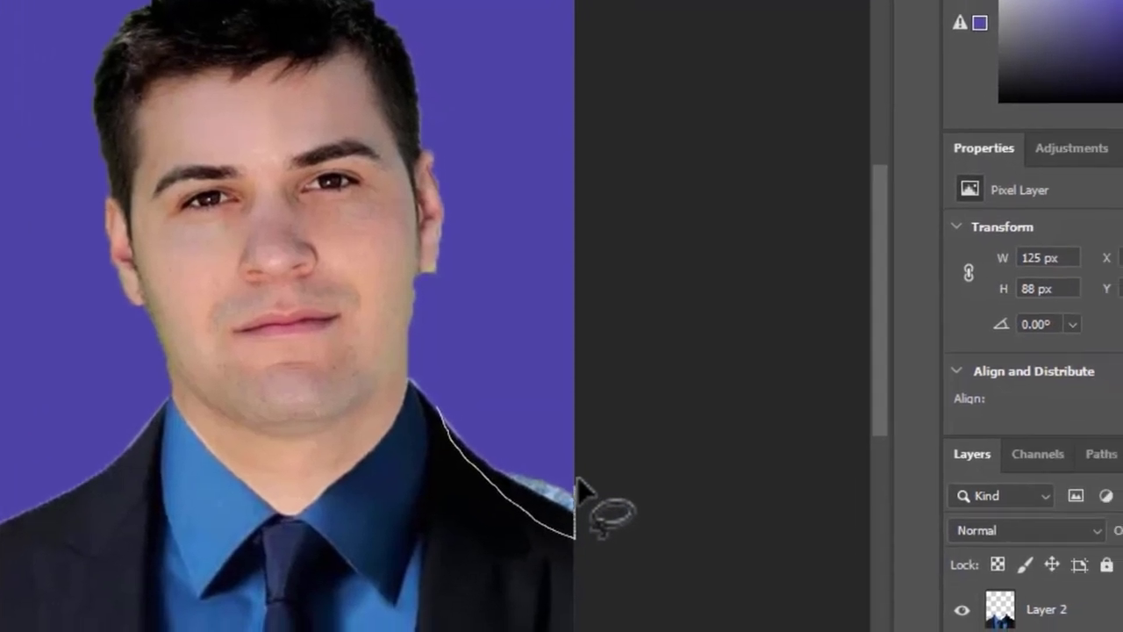
# - Lasso the leftover patterned shirt fabric at the shoulder for removal
pyautogui.moveTo(596, 491); pyautogui.dragTo(474, 439)
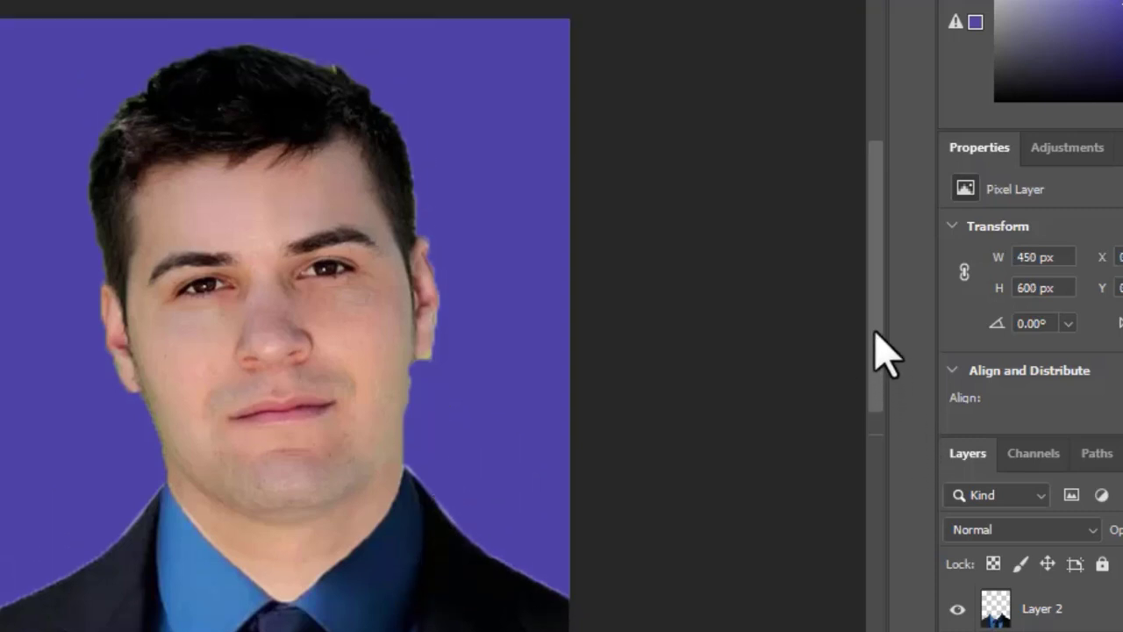
pyautogui.scroll(-3)
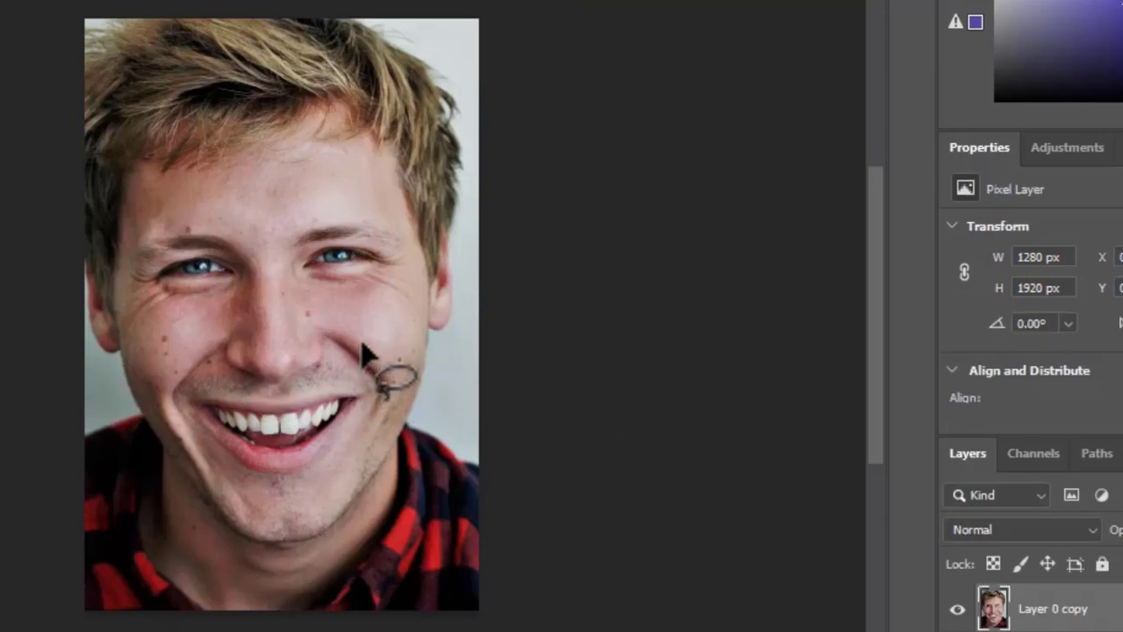
# - Choose the Spot Healing Brush Tool to heal blemishes on the blond man's face
pyautogui.click(43, 145)
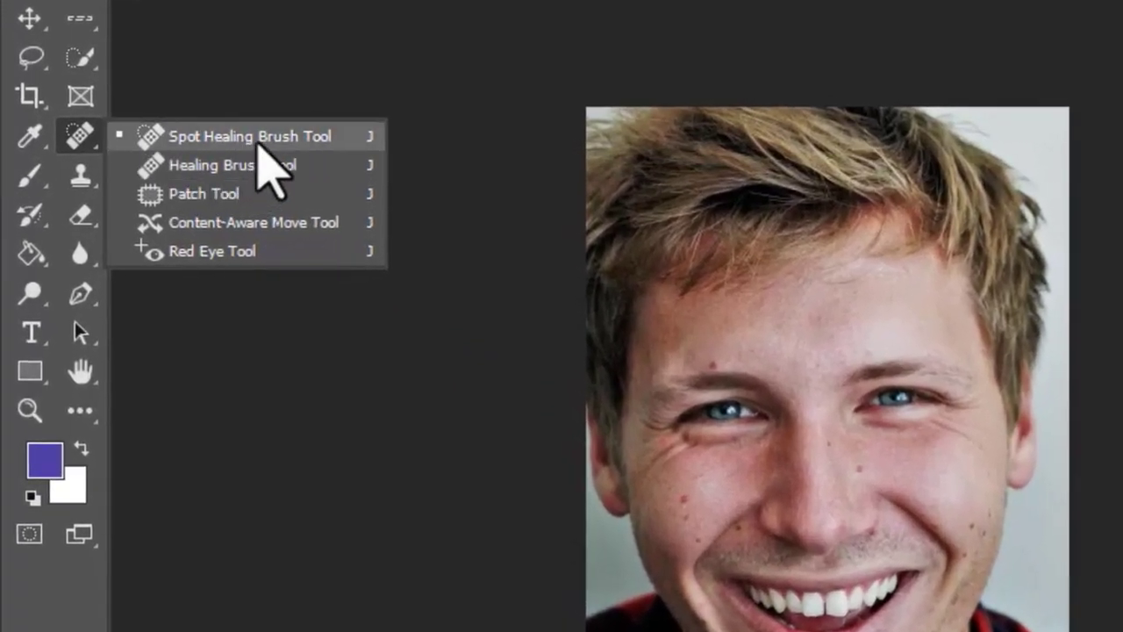
pyautogui.click(249, 137)
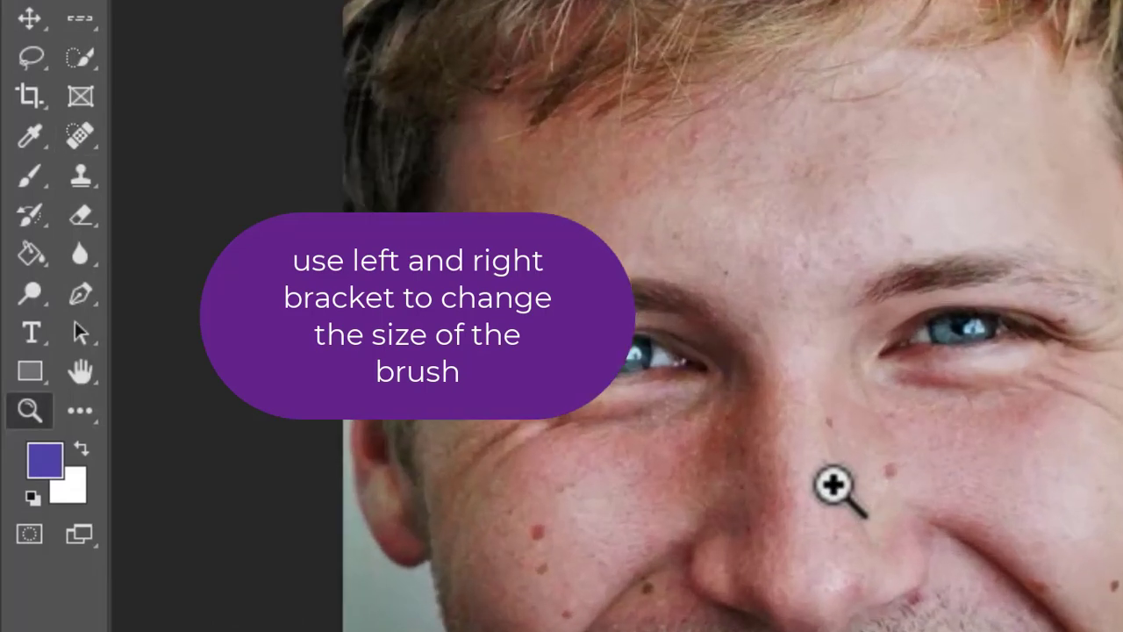
pyautogui.rightClick(79, 135)
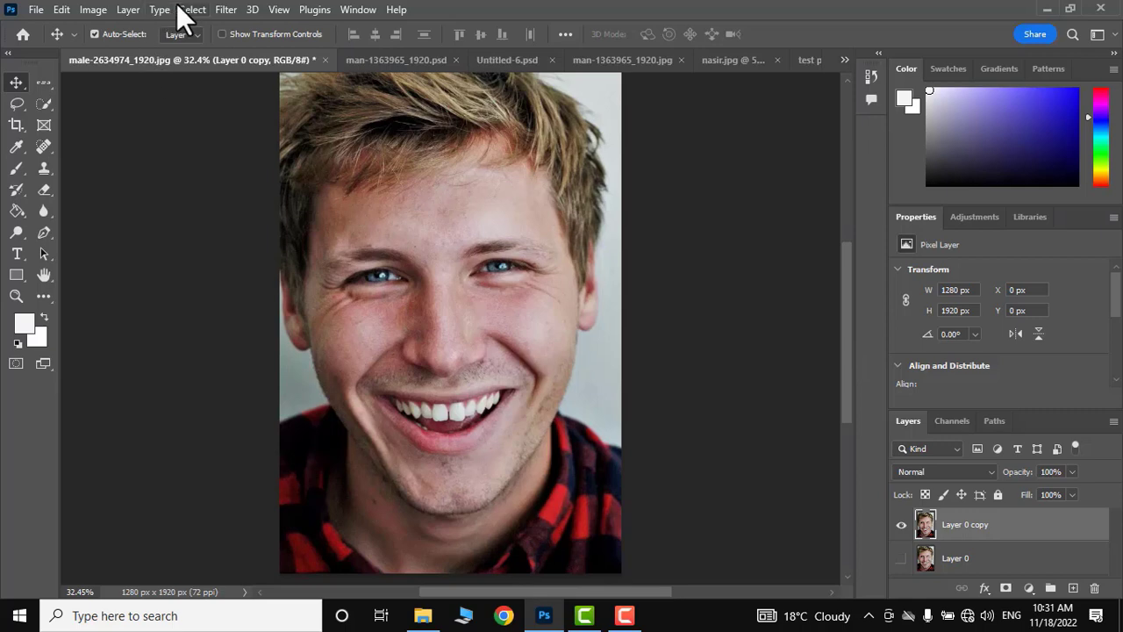
# - Apply an S-shaped Curves adjustment for deeper shadows and brighter highlights, then compare with the original
pyautogui.click(96, 11)
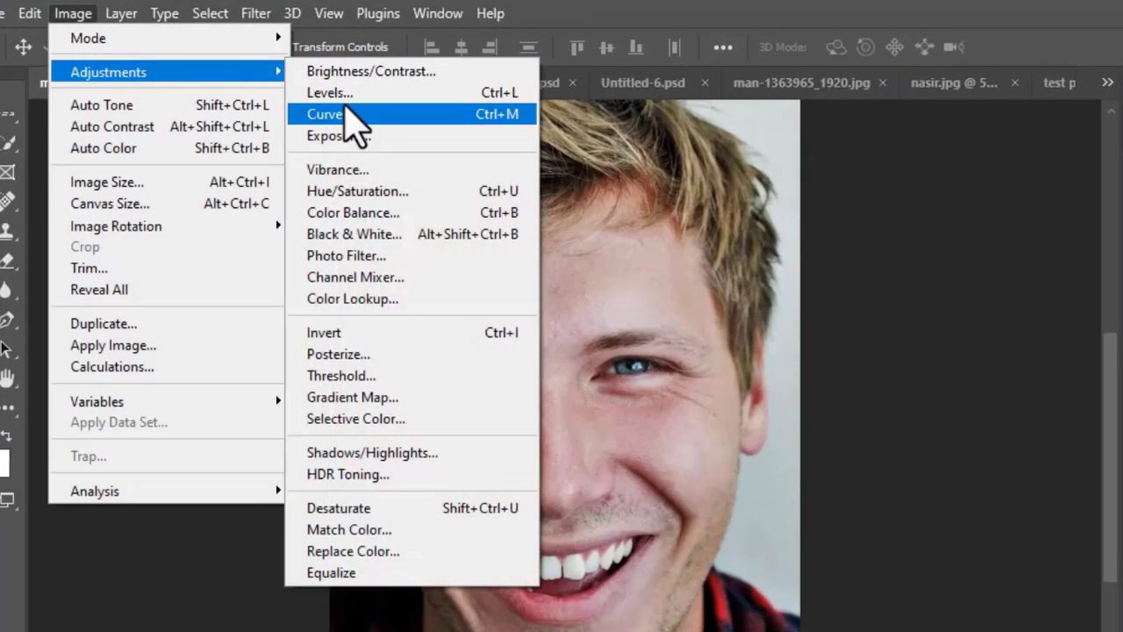
pyautogui.click(328, 114)
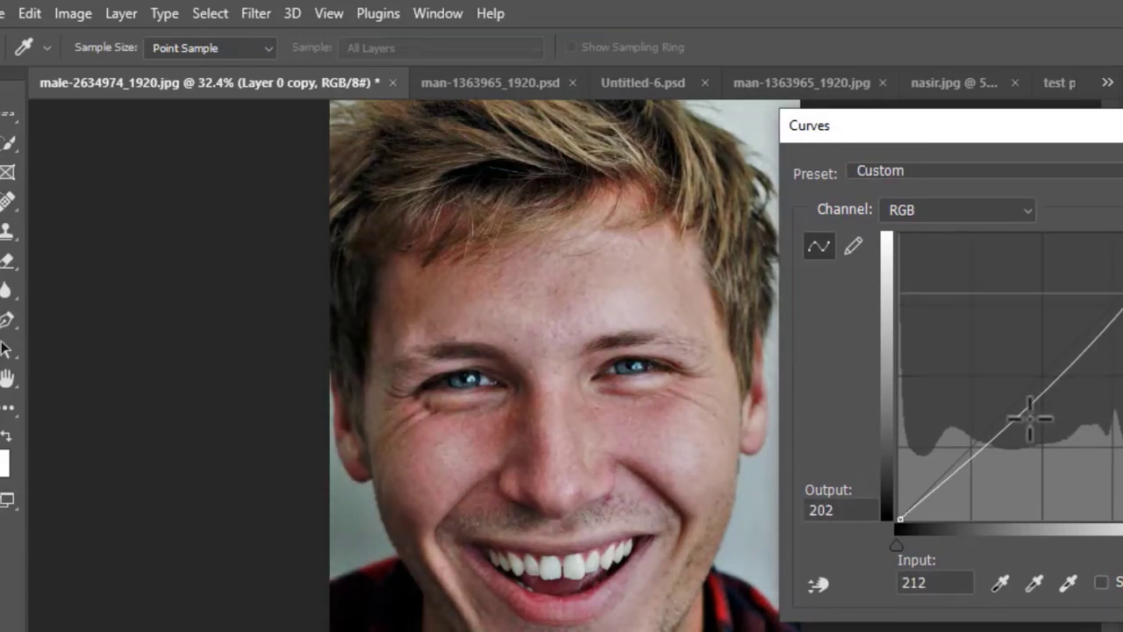
pyautogui.moveTo(1032, 414); pyautogui.dragTo(979, 442)
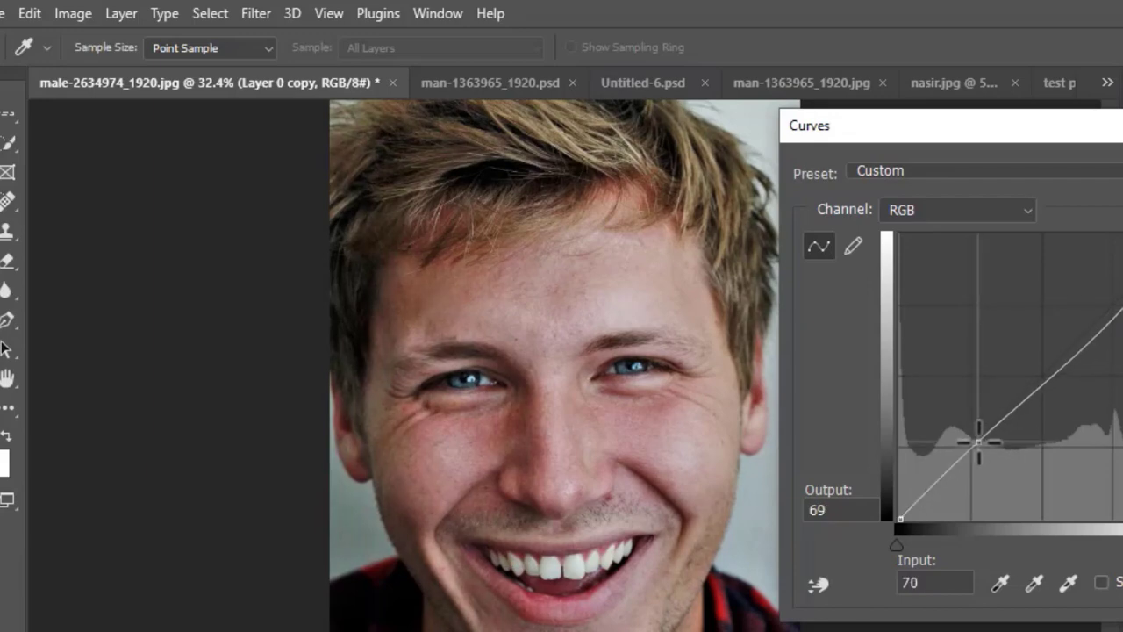
pyautogui.moveTo(975, 430); pyautogui.dragTo(986, 453)
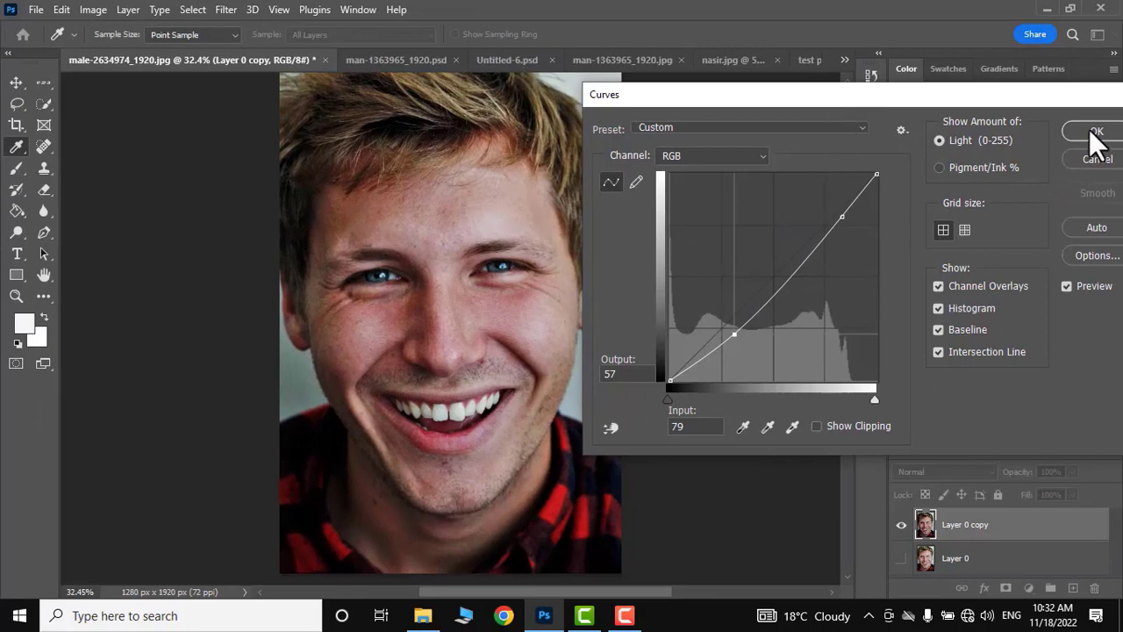
pyautogui.click(1092, 143)
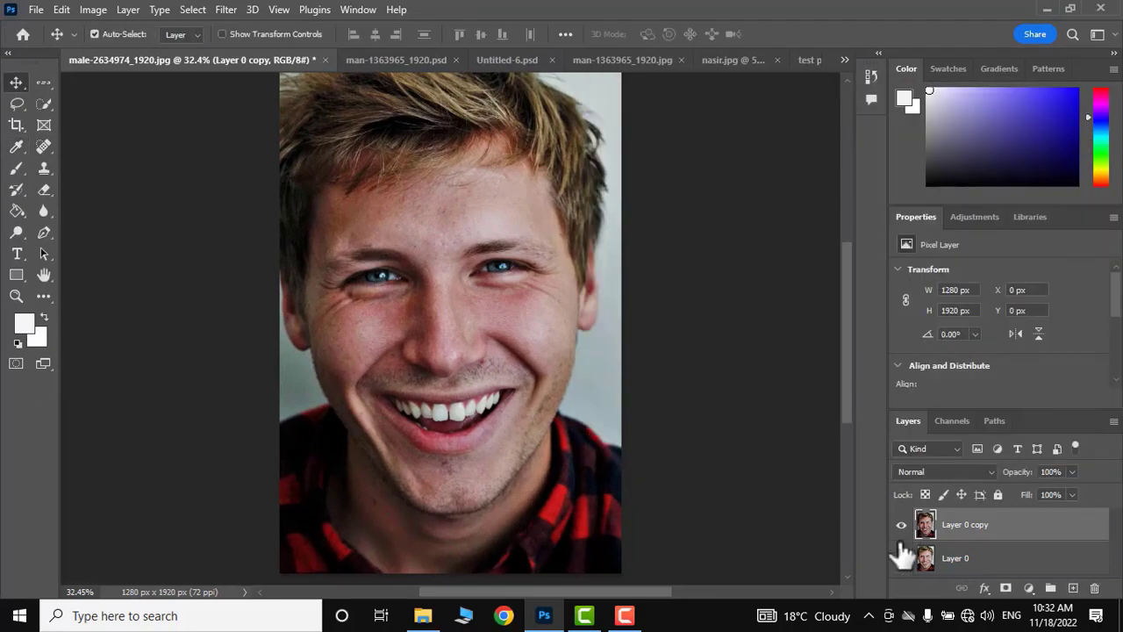
pyautogui.click(902, 524)
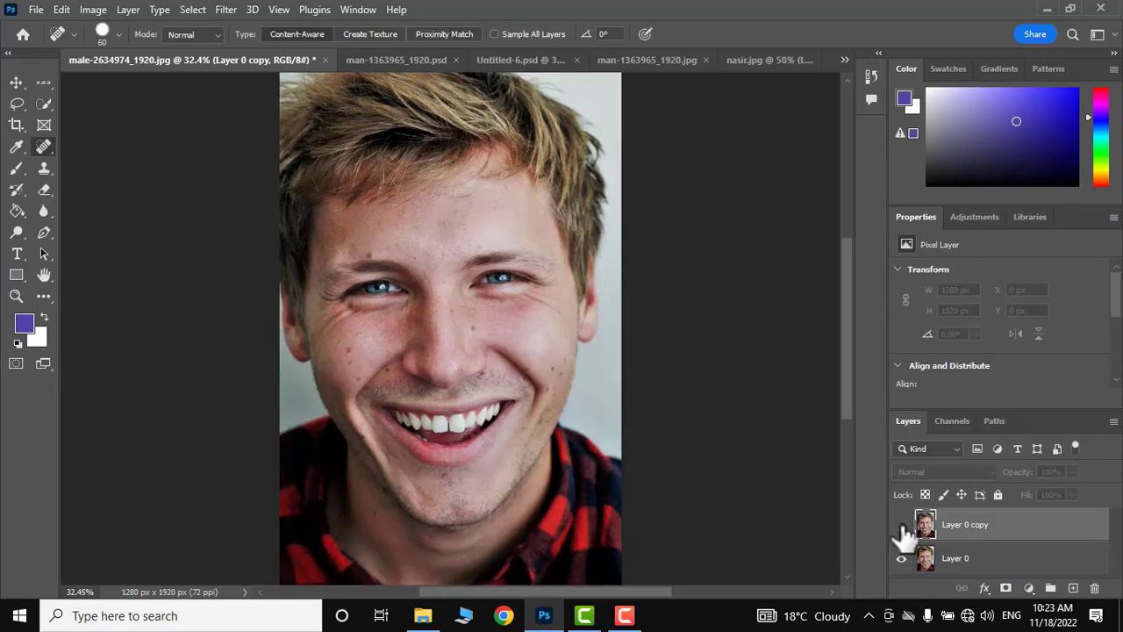
# - Switch back to the suited man's photo document
pyautogui.click(649, 60)
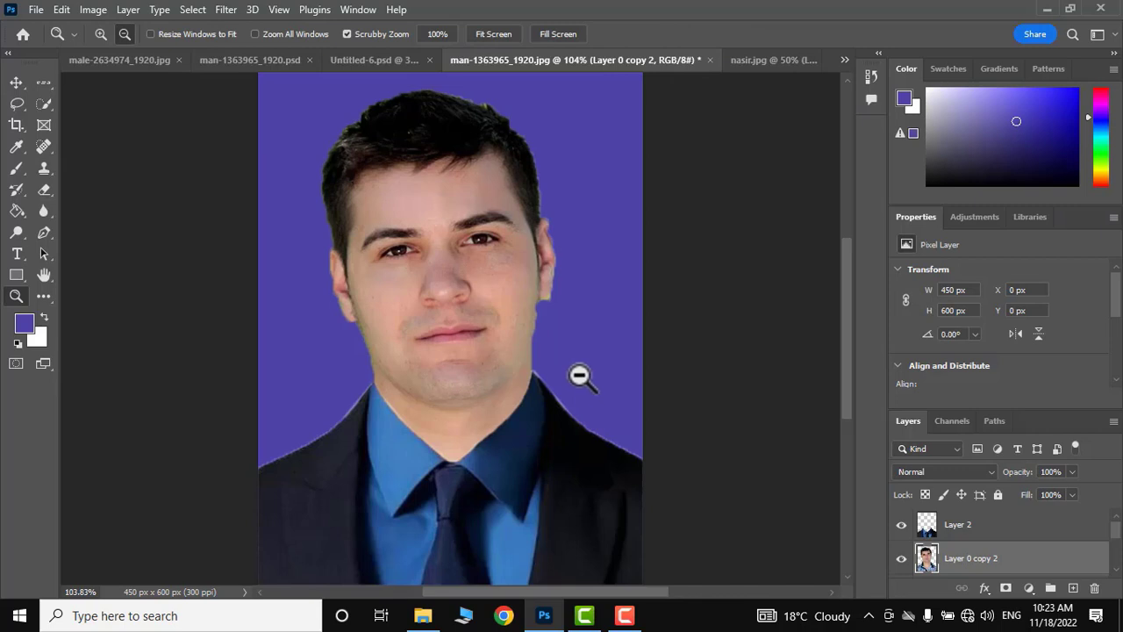
pyautogui.moveTo(575, 302)
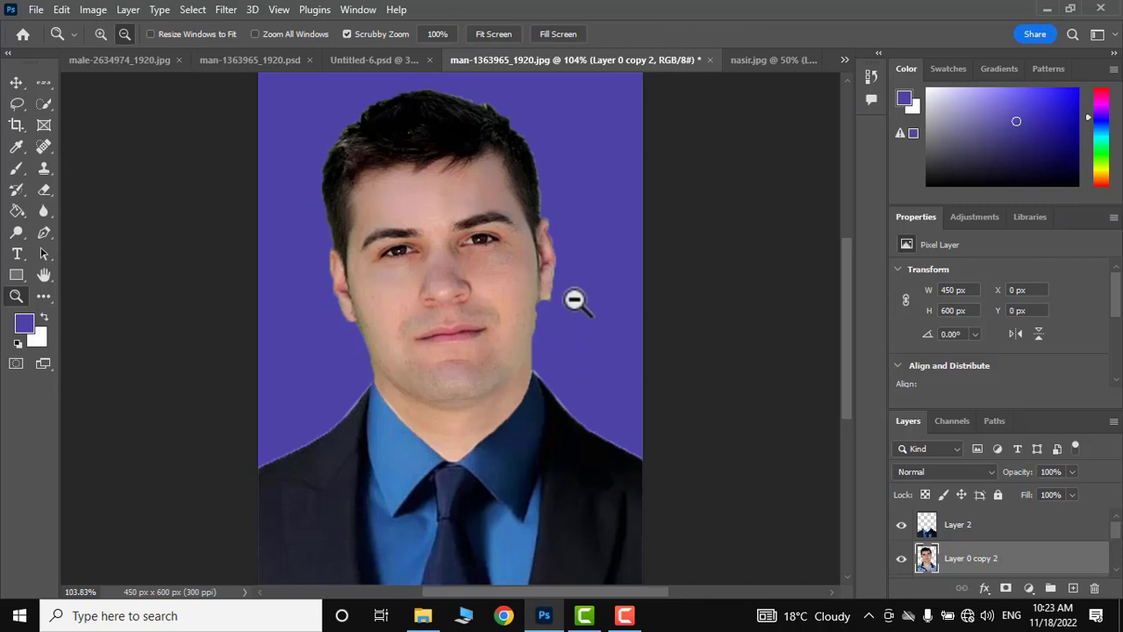
pyautogui.moveTo(542, 313)
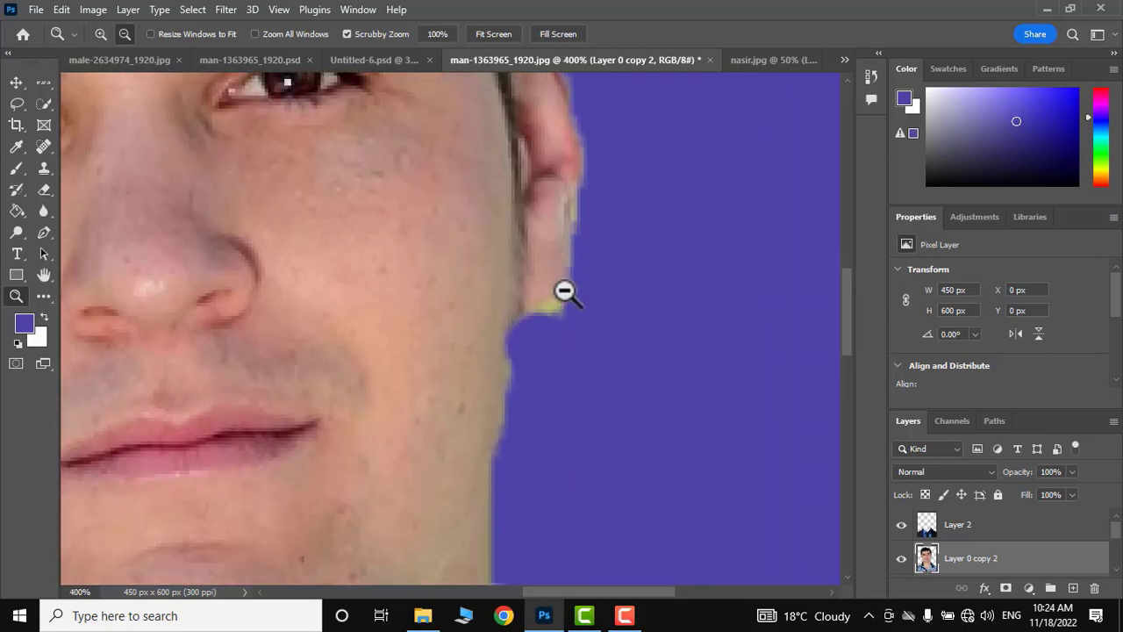
pyautogui.moveTo(54, 289)
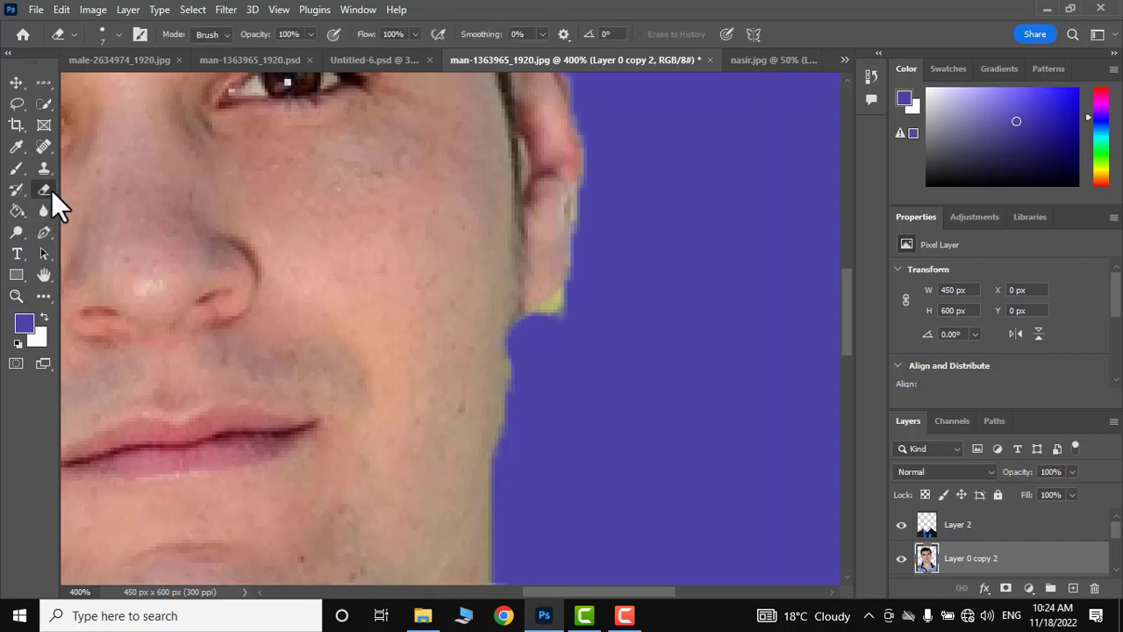
pyautogui.moveTo(625, 340)
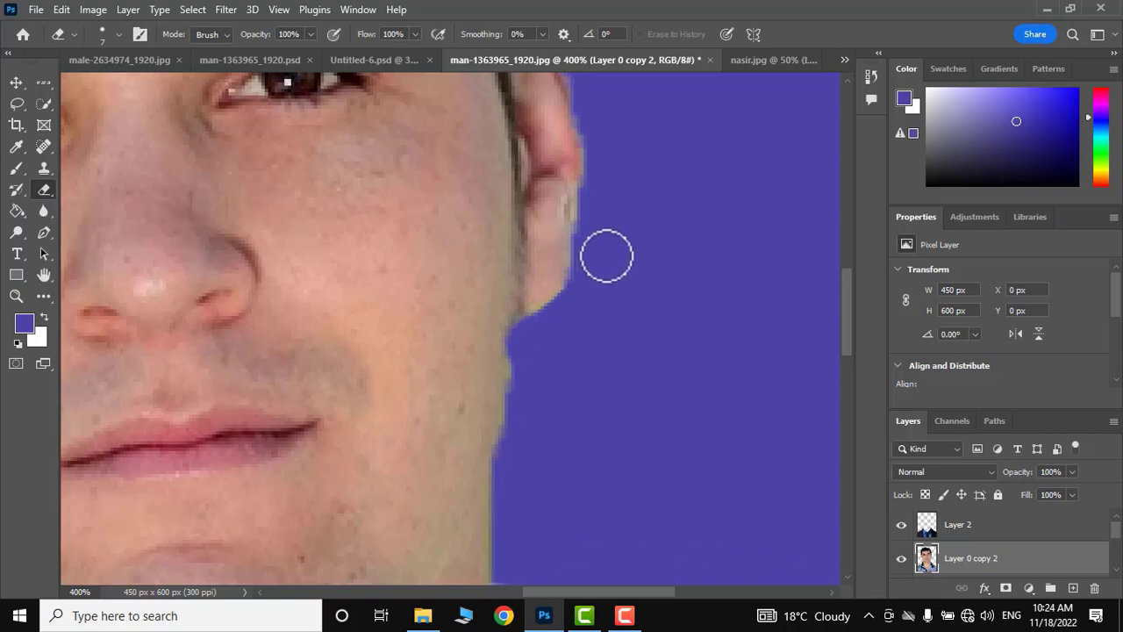
pyautogui.moveTo(586, 211)
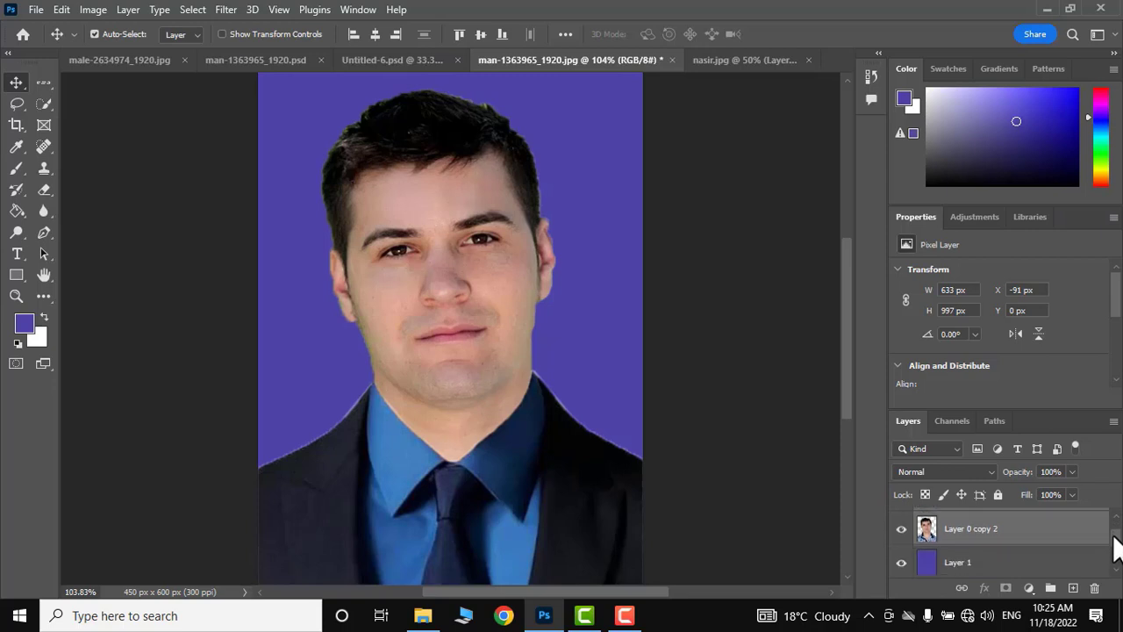
# - Merge the visible layers of the suited man's photo via the layer context menu
pyautogui.scroll(-3)
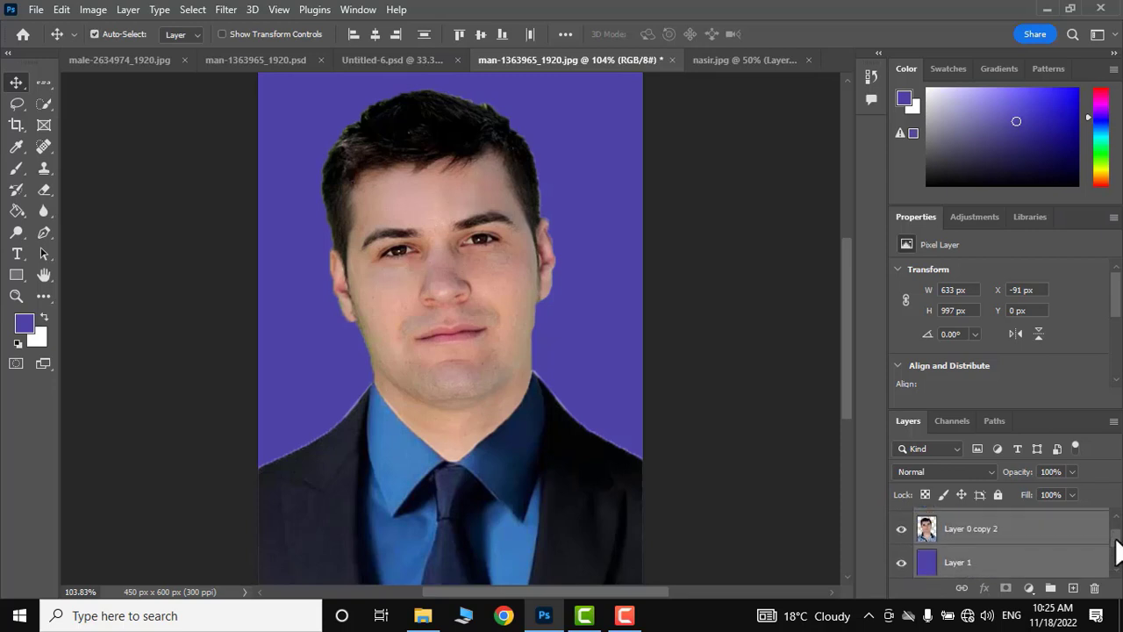
pyautogui.rightClick(982, 529)
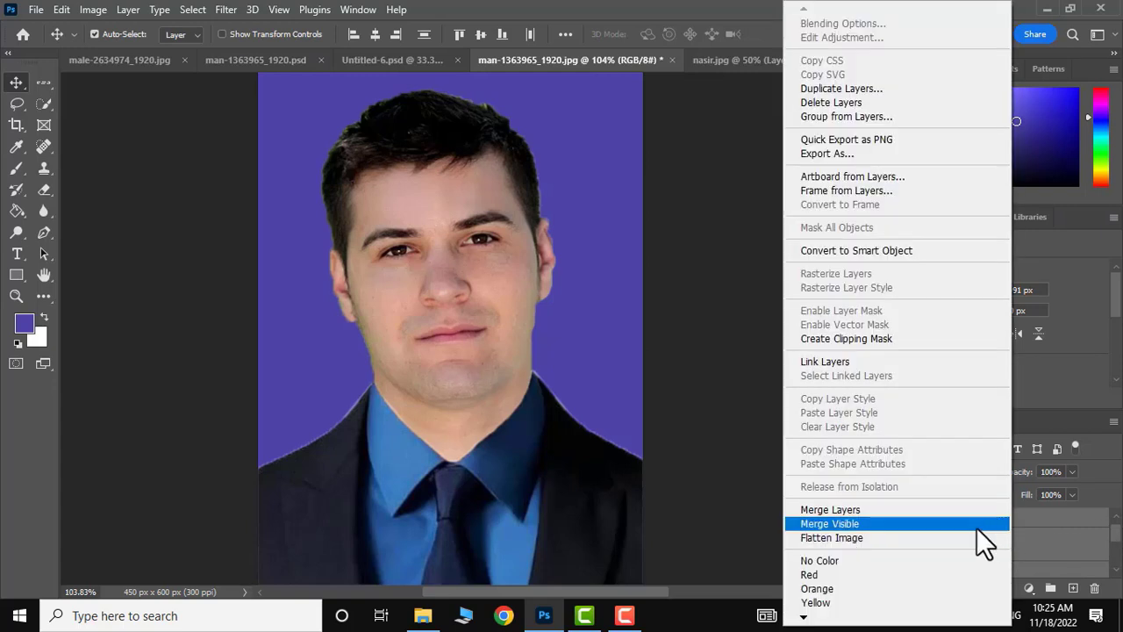
pyautogui.click(830, 523)
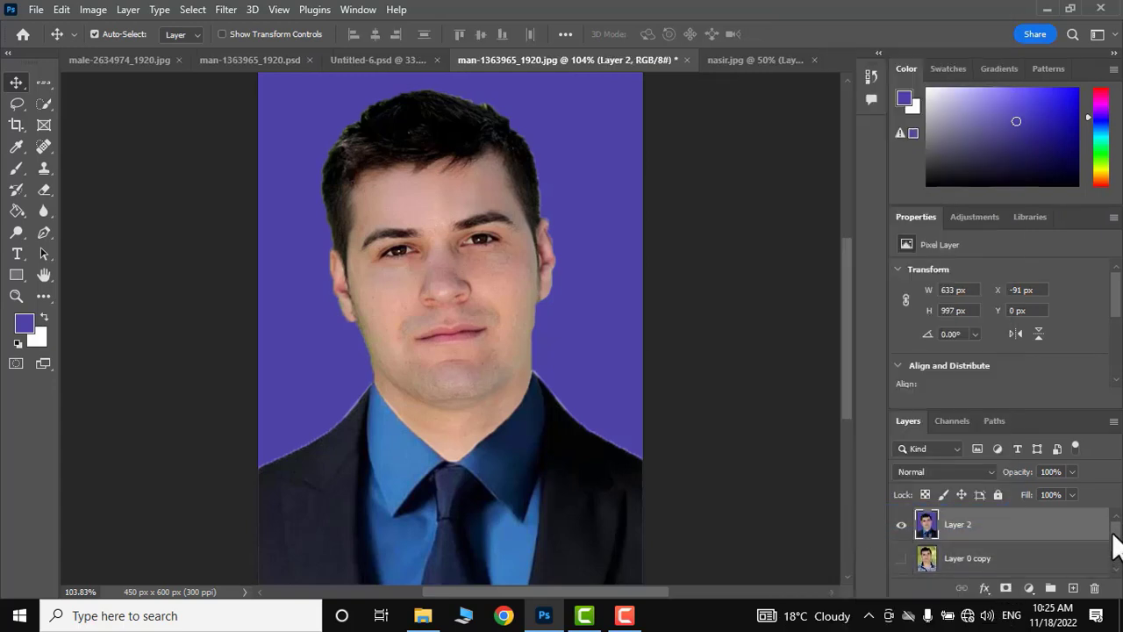
pyautogui.moveTo(312, 500)
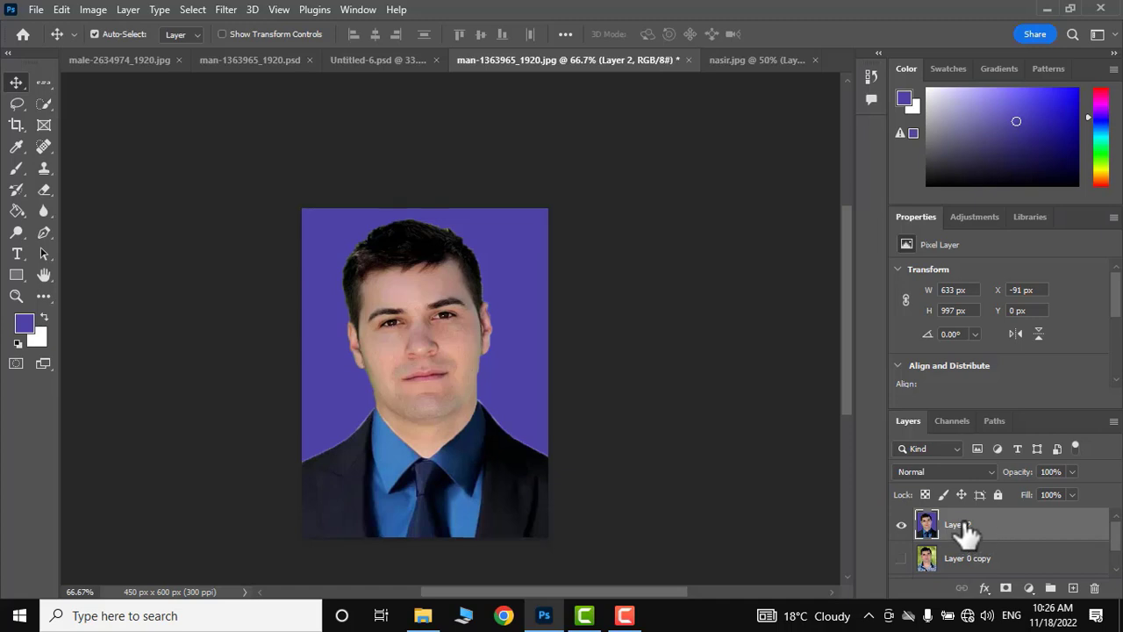
# - Turn the layer selection into a 13 px border band with Select > Modify > Border
pyautogui.click(171, 11)
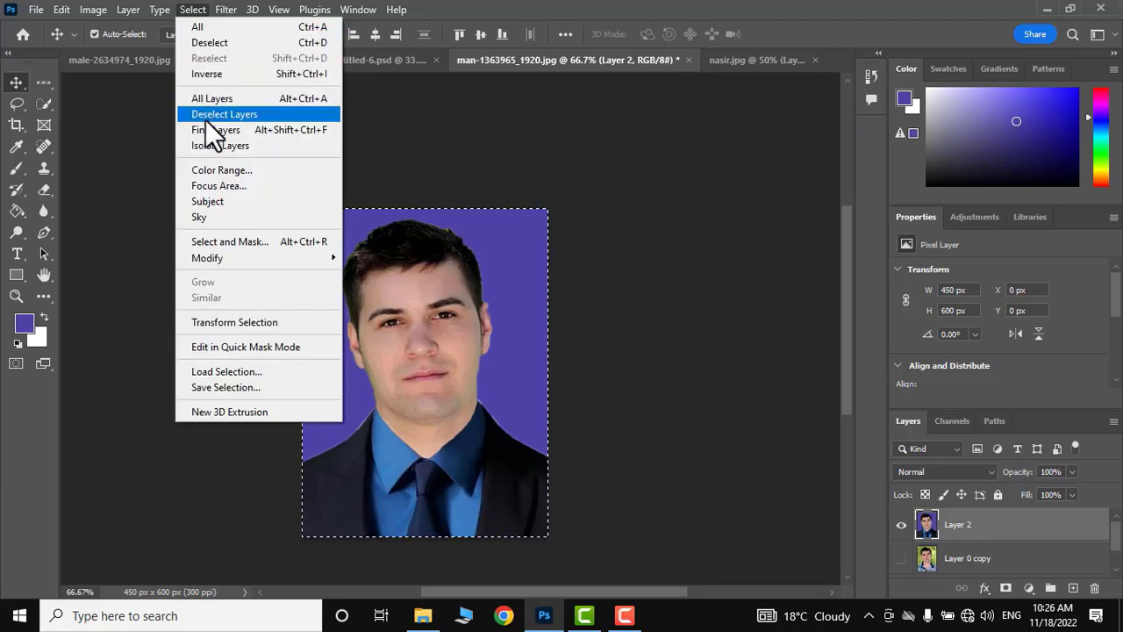
pyautogui.moveTo(207, 257)
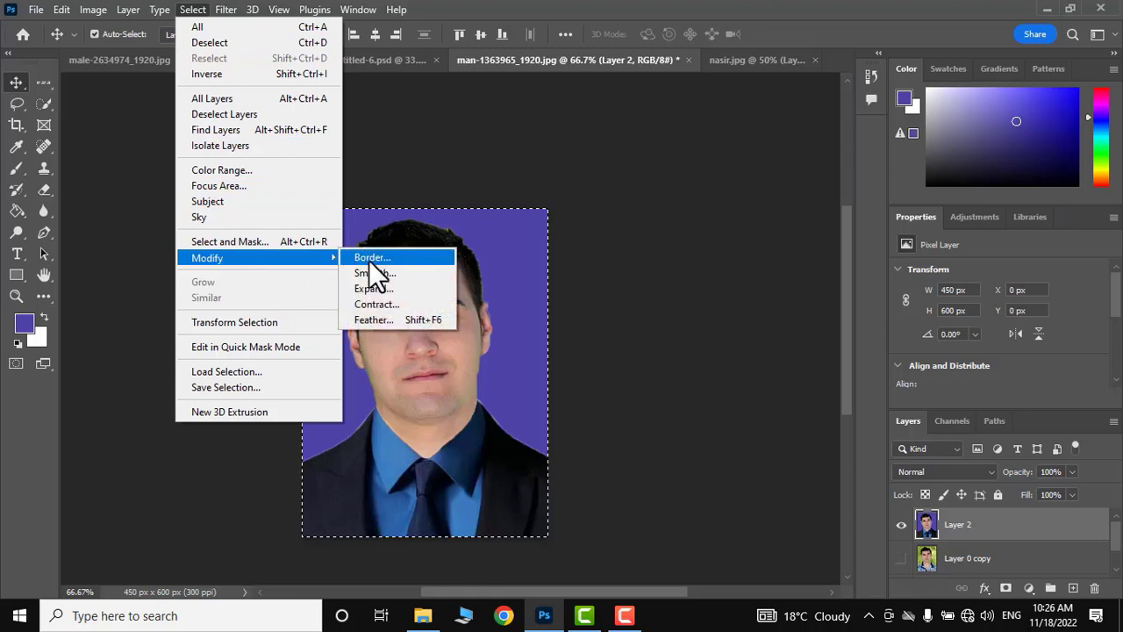
pyautogui.click(371, 257)
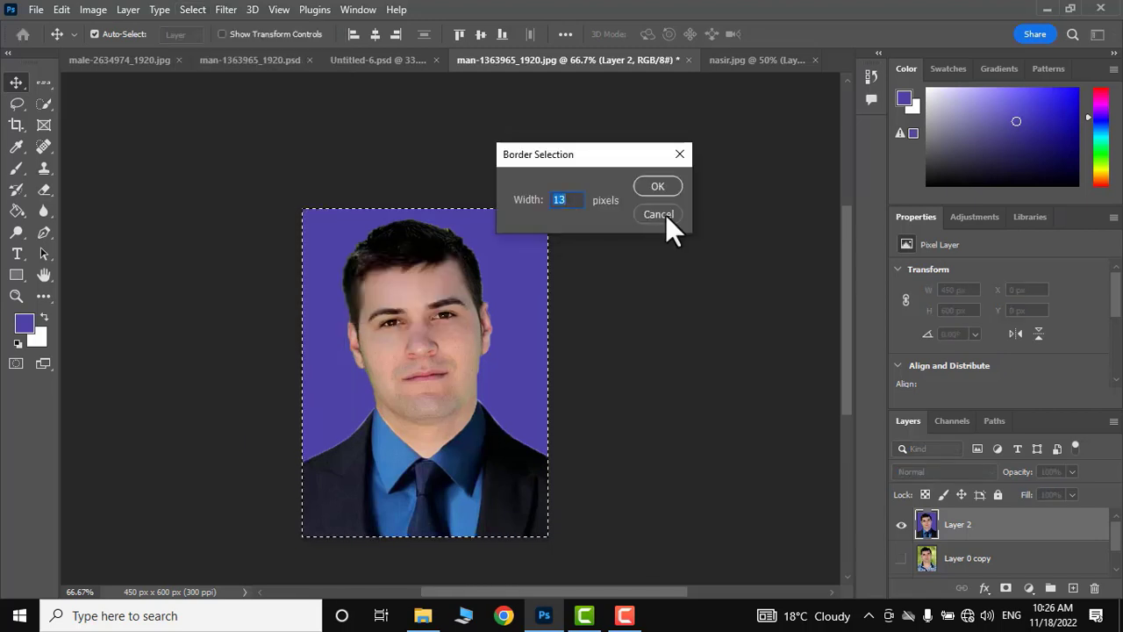
pyautogui.click(656, 186)
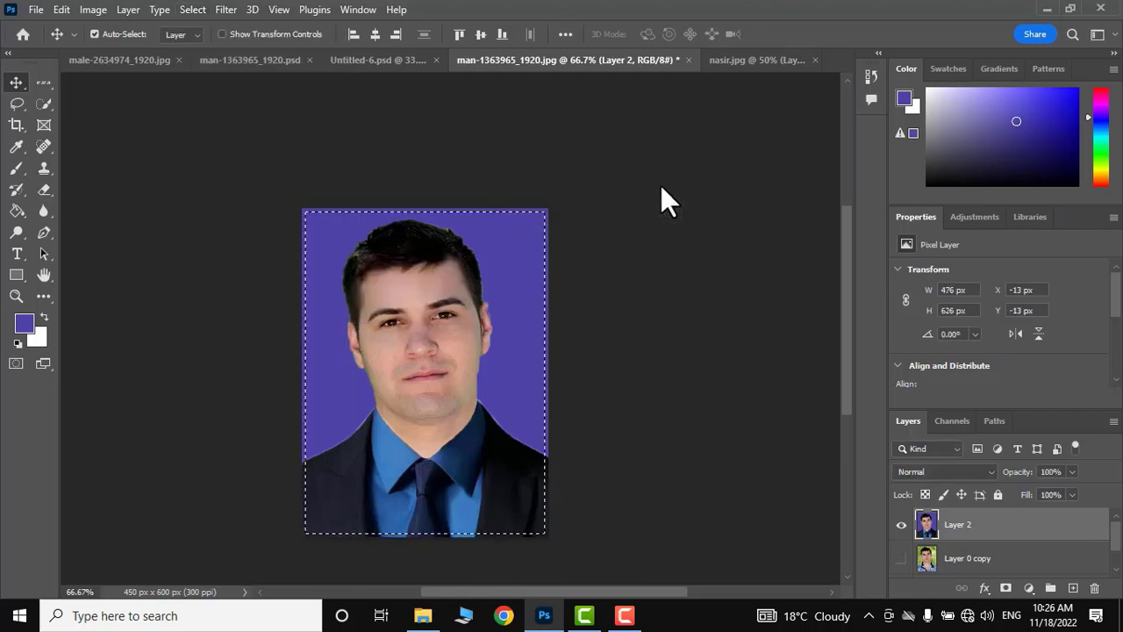
pyautogui.moveTo(671, 200)
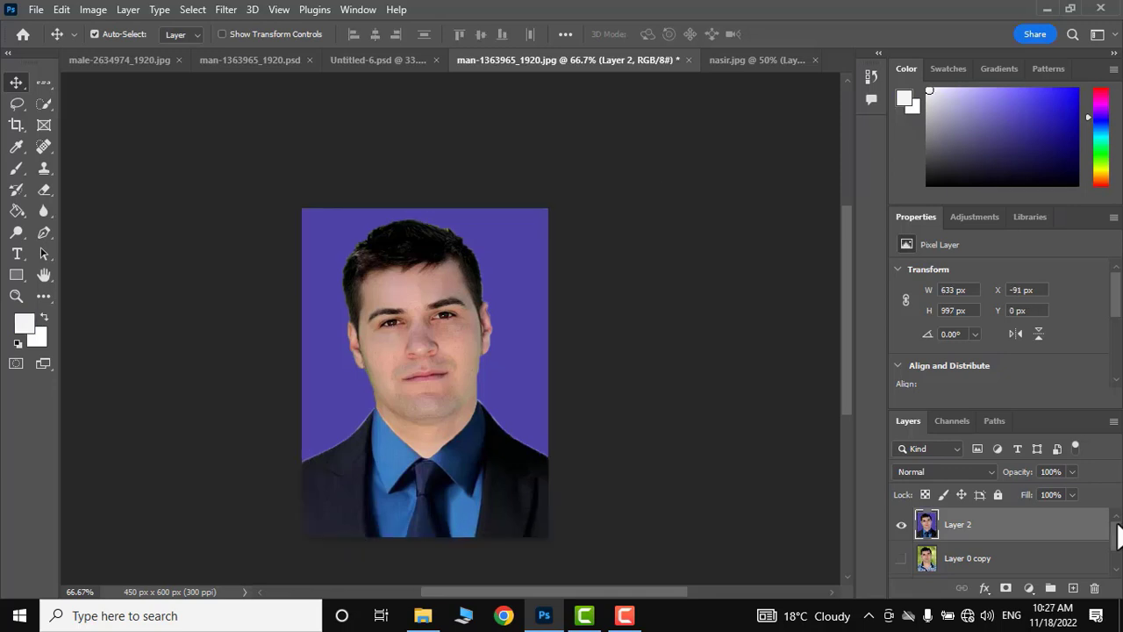
# - Stroke the border selection in white to frame the photo
pyautogui.click(60, 10)
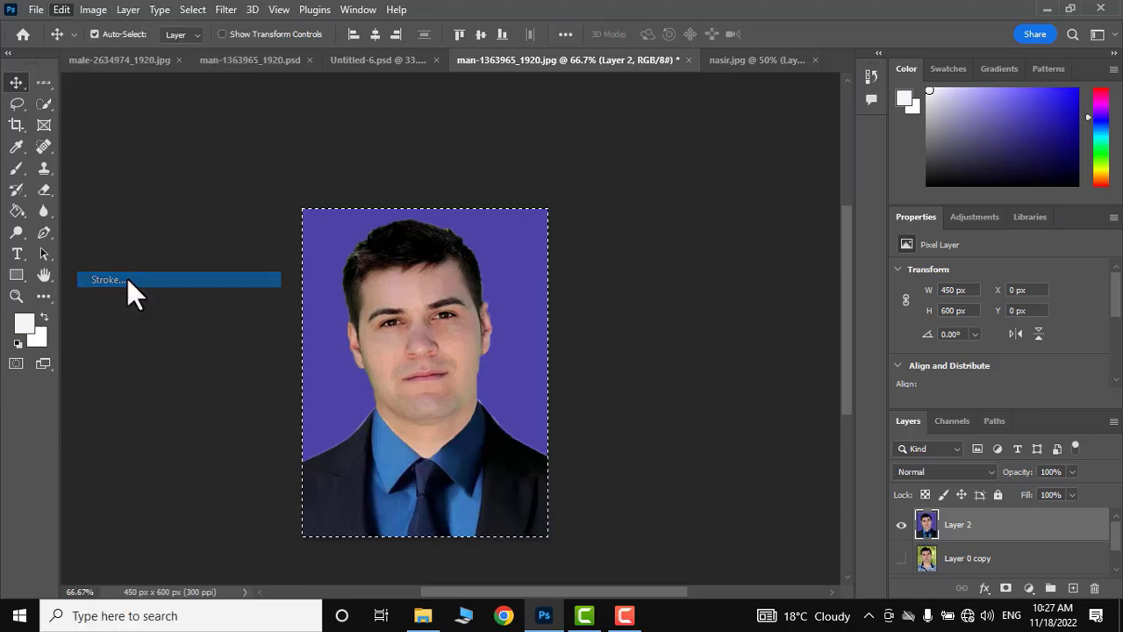
pyautogui.click(107, 279)
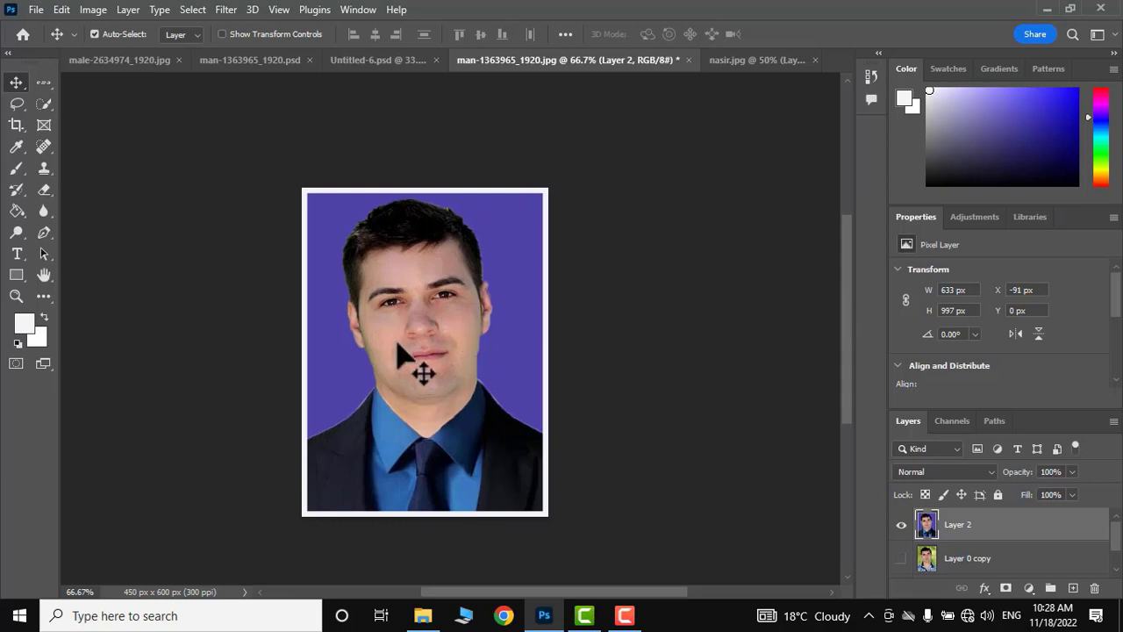
# - Define the bordered photo as a pattern named 'sajid'
pyautogui.click(59, 10)
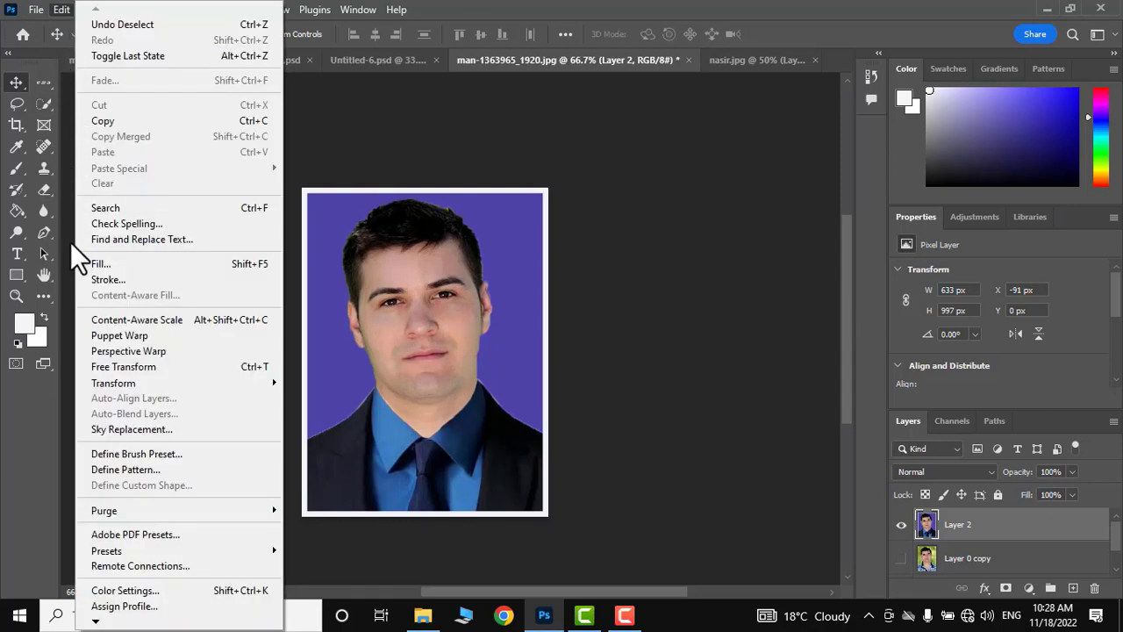
pyautogui.moveTo(127, 470)
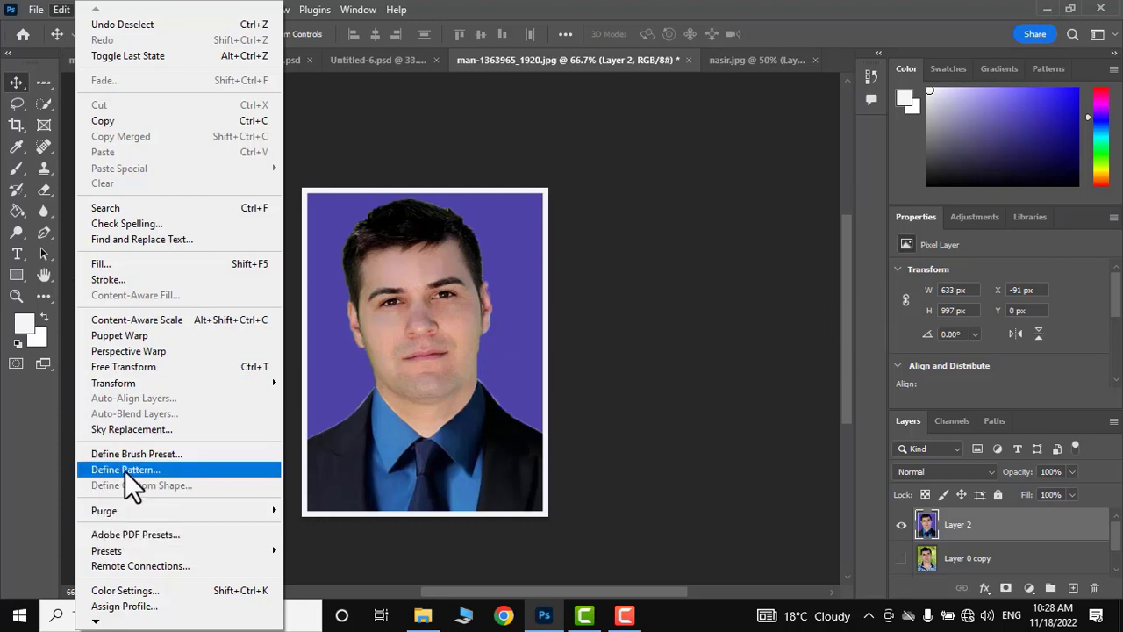
pyautogui.click(123, 469)
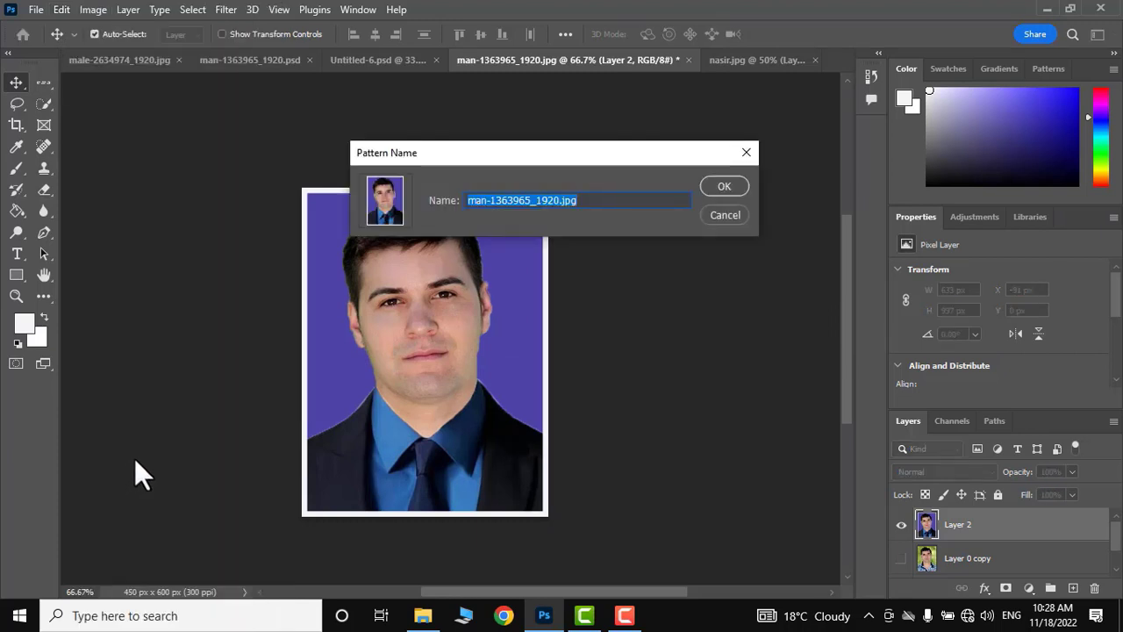
pyautogui.write('sajid')
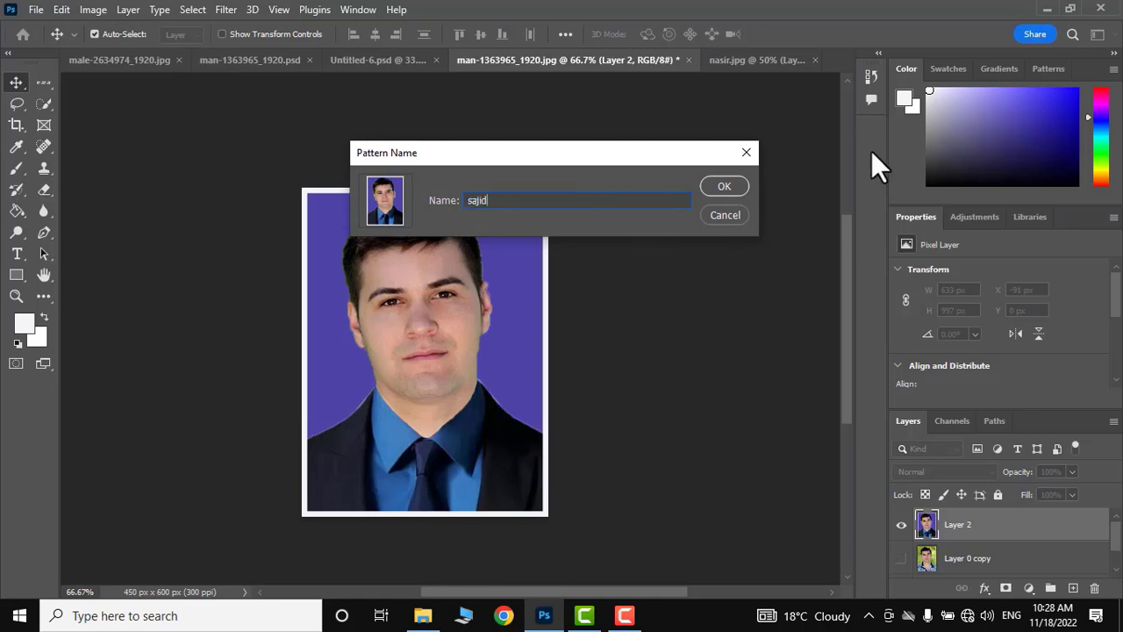
pyautogui.click(723, 186)
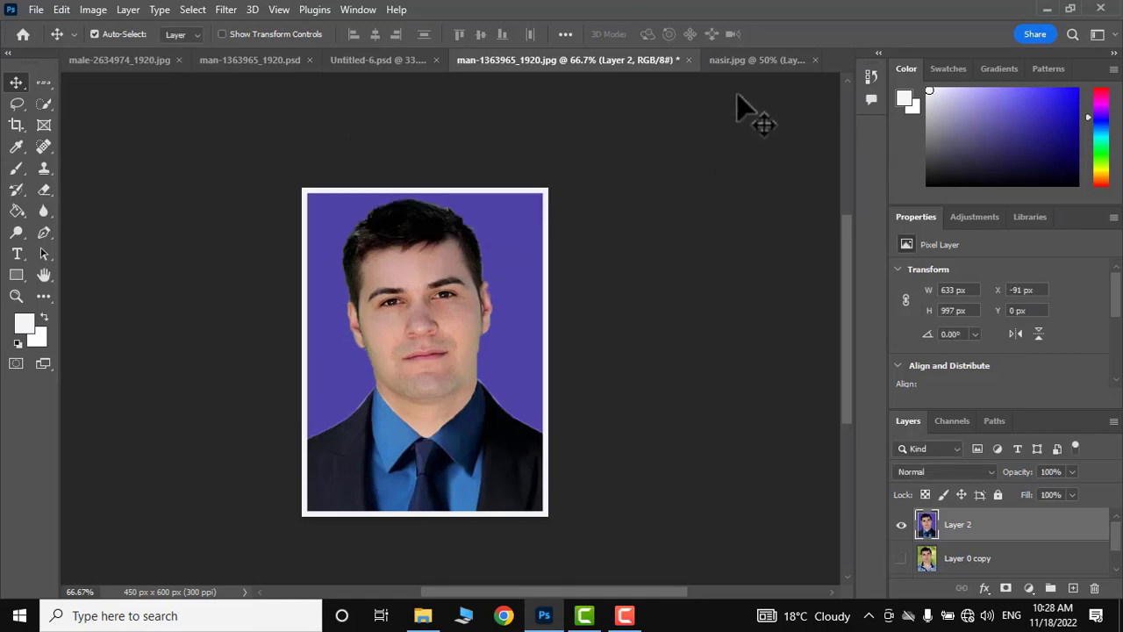
pyautogui.moveTo(54, 37)
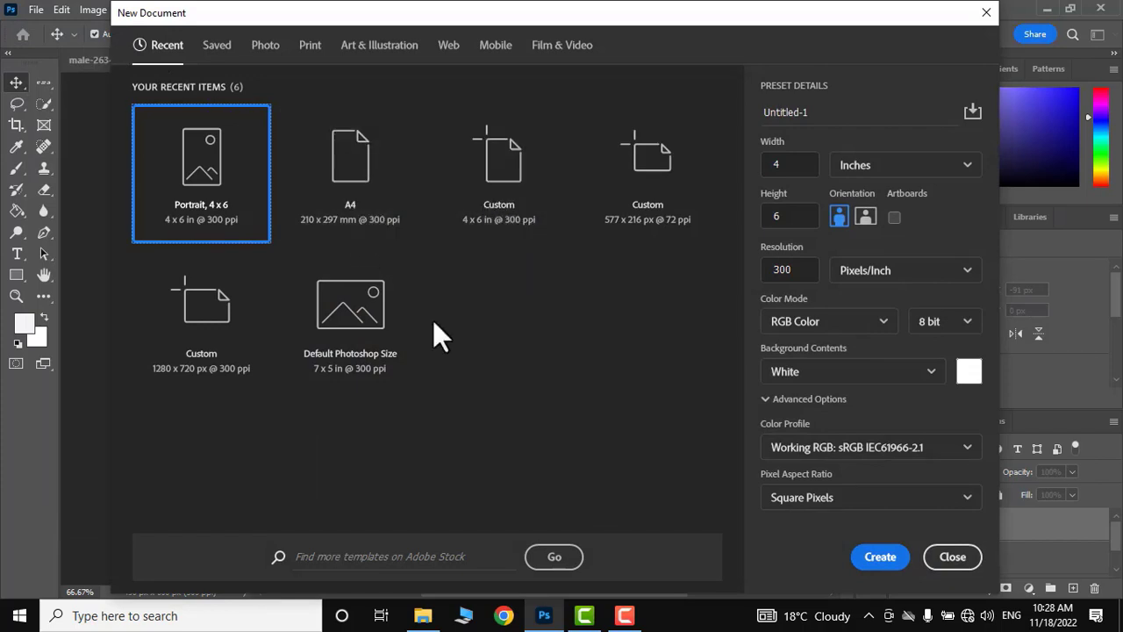
pyautogui.moveTo(190, 219)
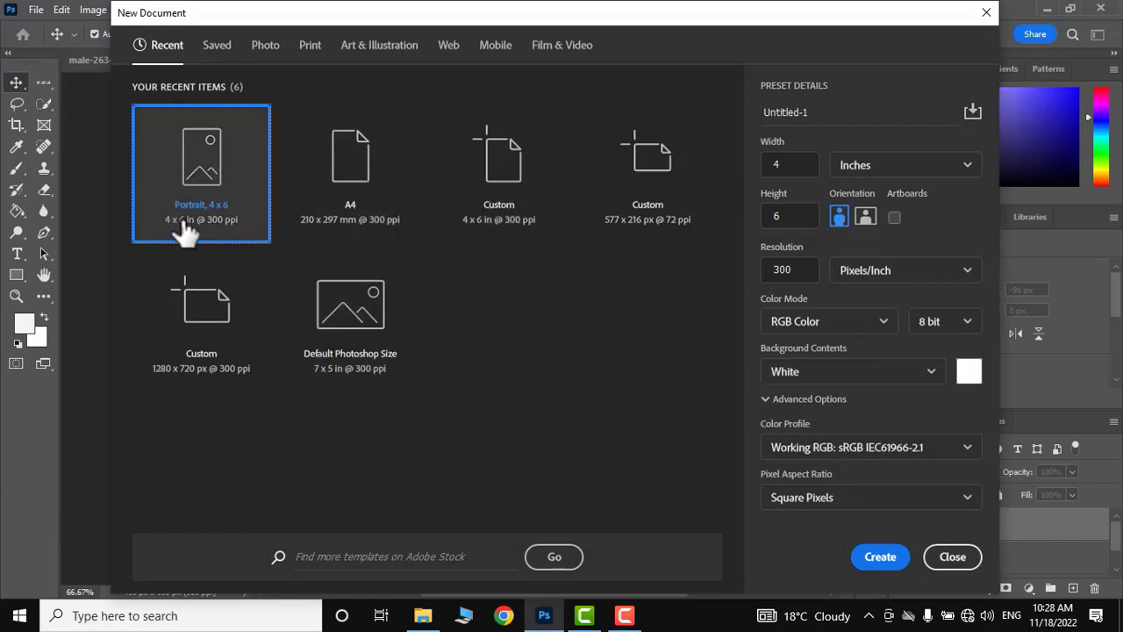
# - Create a 4x6 inch sheet and fill it with the bordered passport photo pattern, giving eight tiles
pyautogui.click(881, 556)
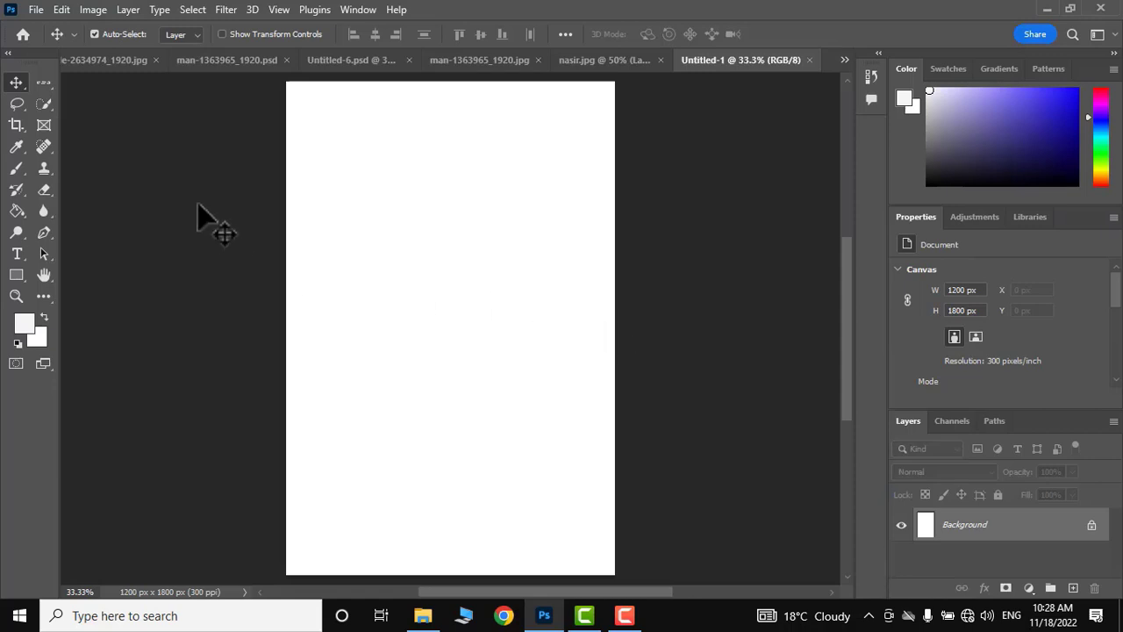
pyautogui.click(91, 10)
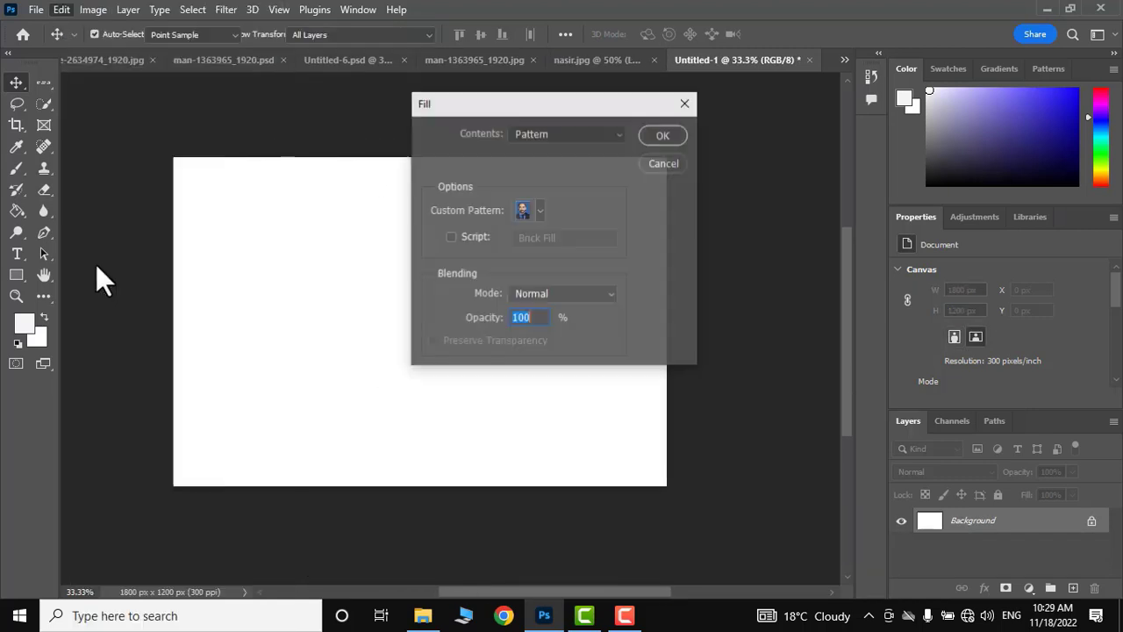
pyautogui.click(541, 210)
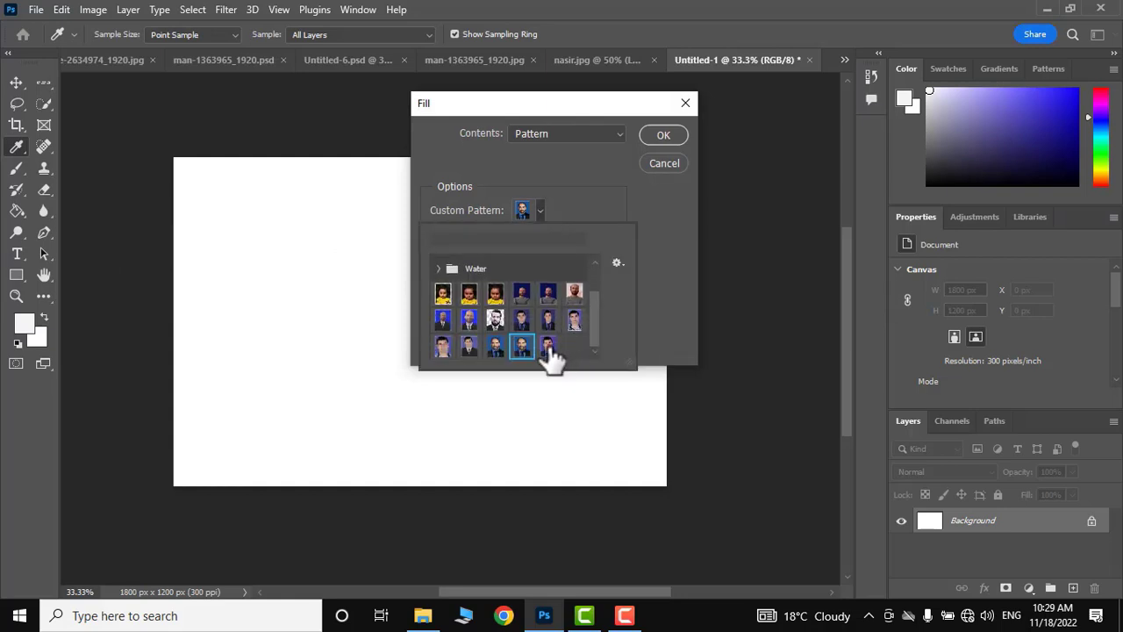
pyautogui.click(521, 347)
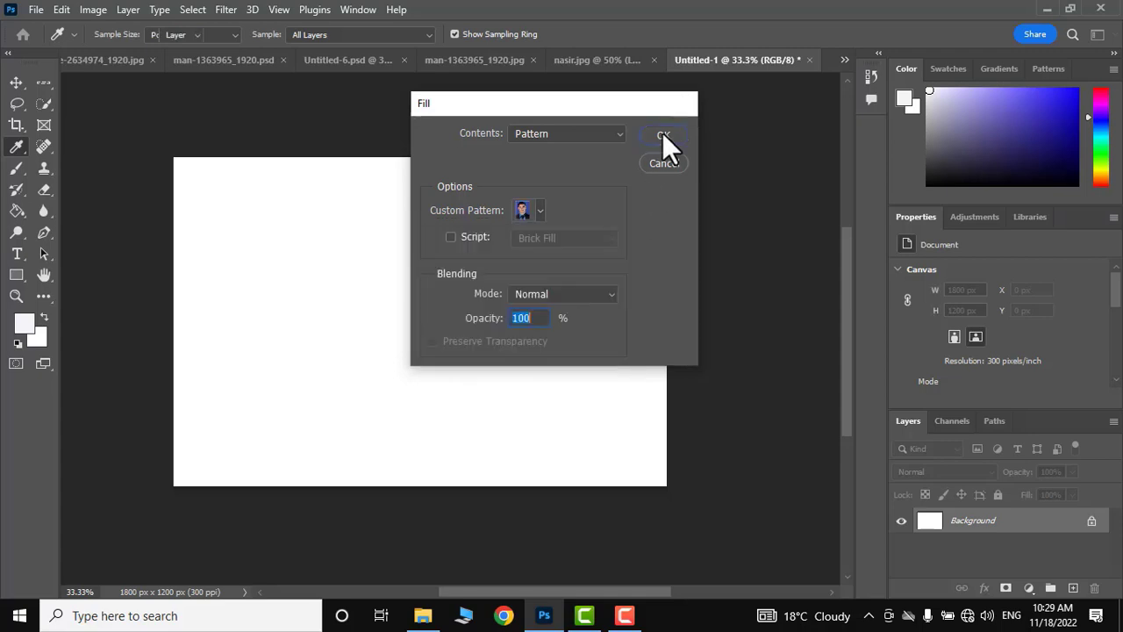
pyautogui.click(664, 133)
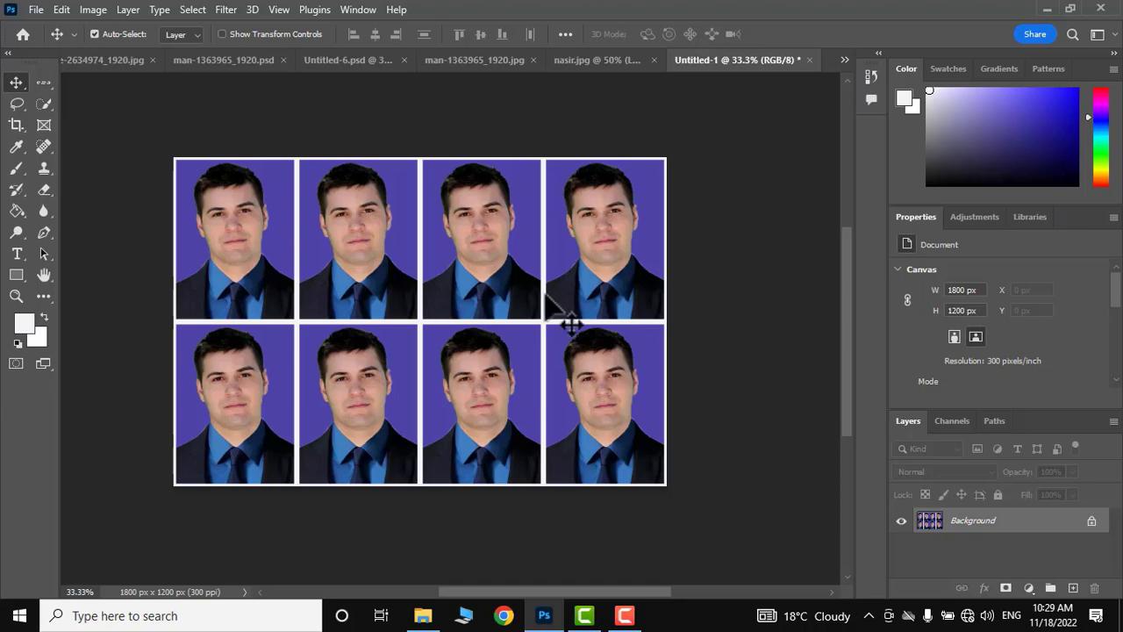
# - Save the tiled sheet to the Desktop as the JPEG 'test photos'
pyautogui.click(37, 10)
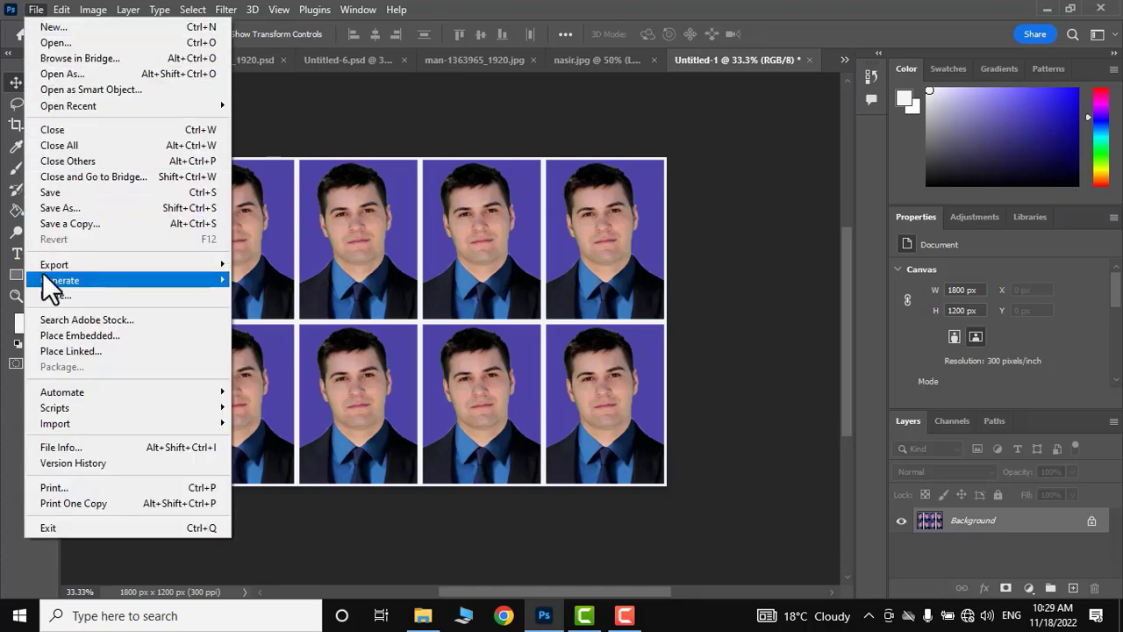
pyautogui.moveTo(55, 263)
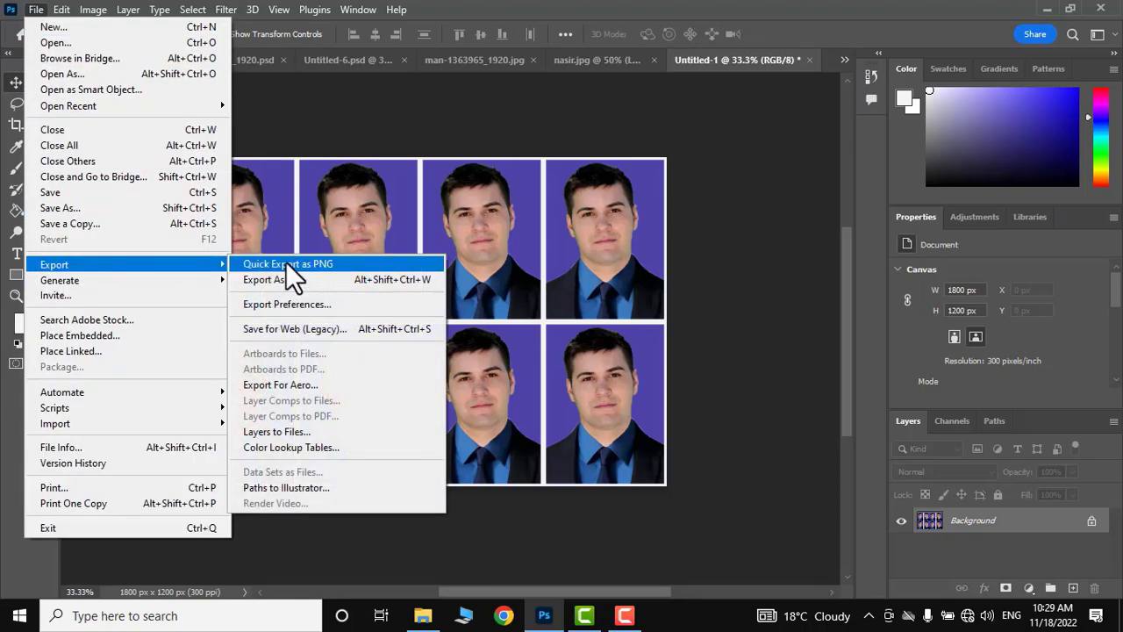
pyautogui.moveTo(60, 207)
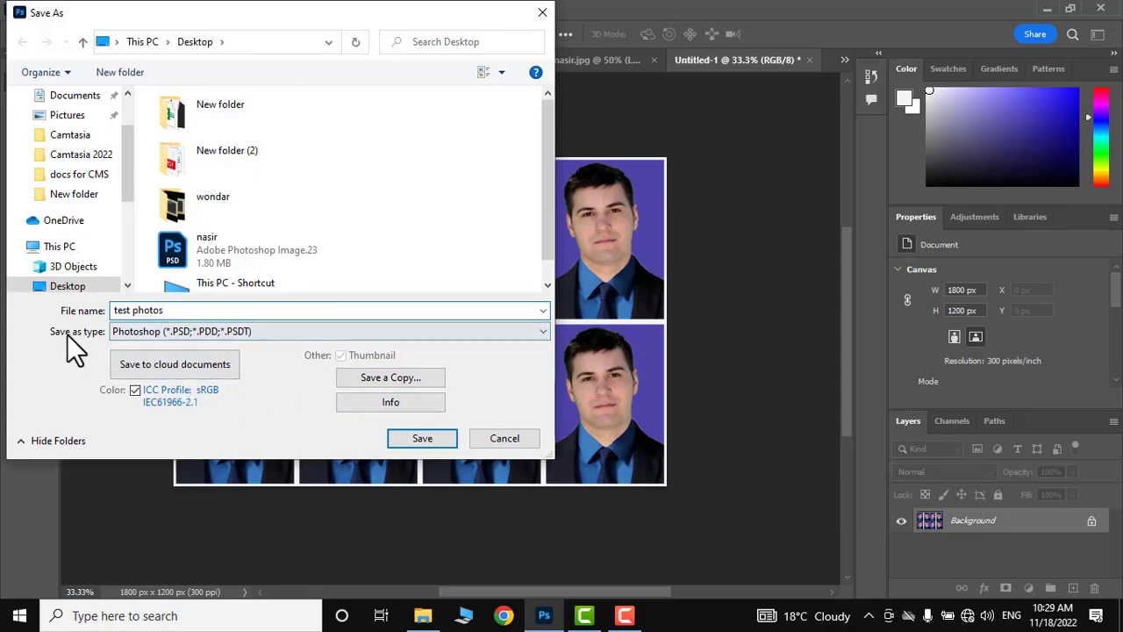
pyautogui.click(327, 329)
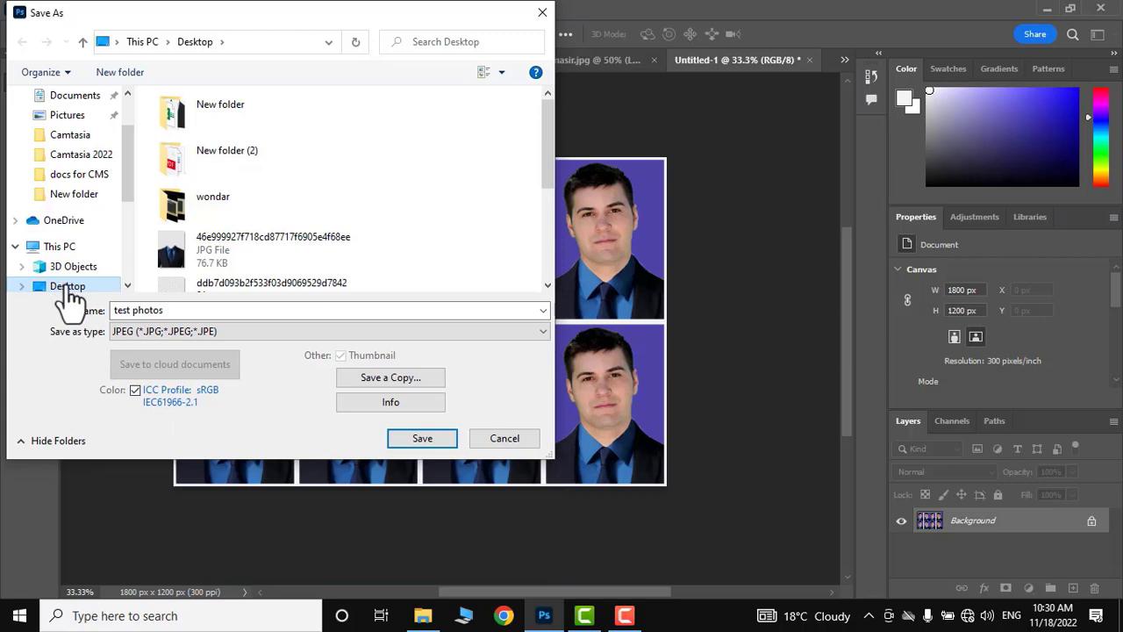
pyautogui.click(421, 439)
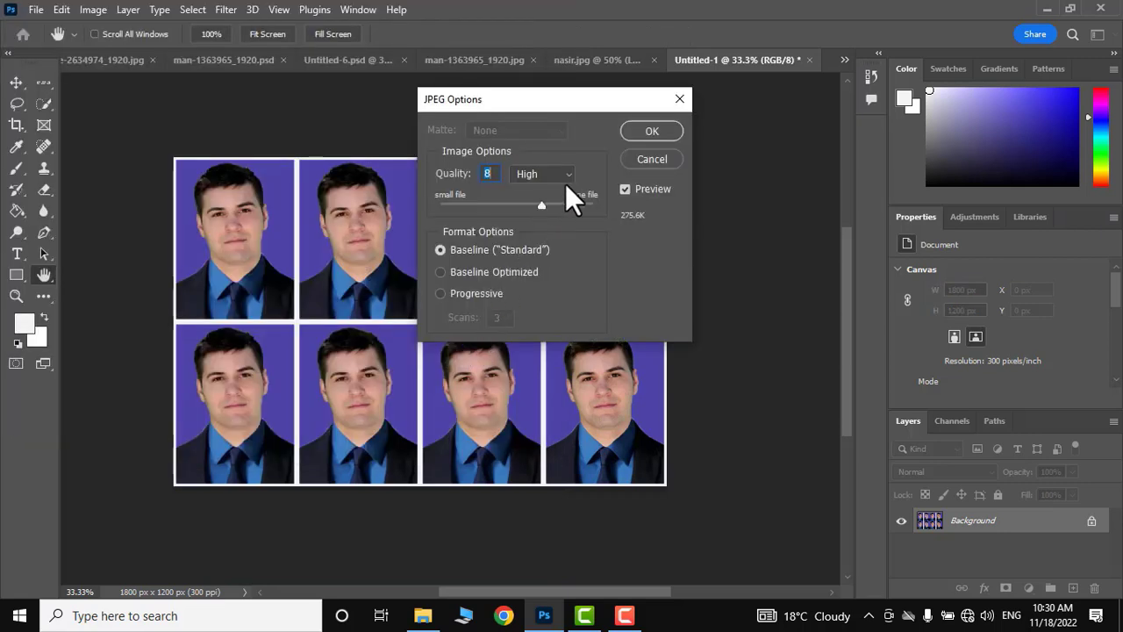
pyautogui.moveTo(533, 191)
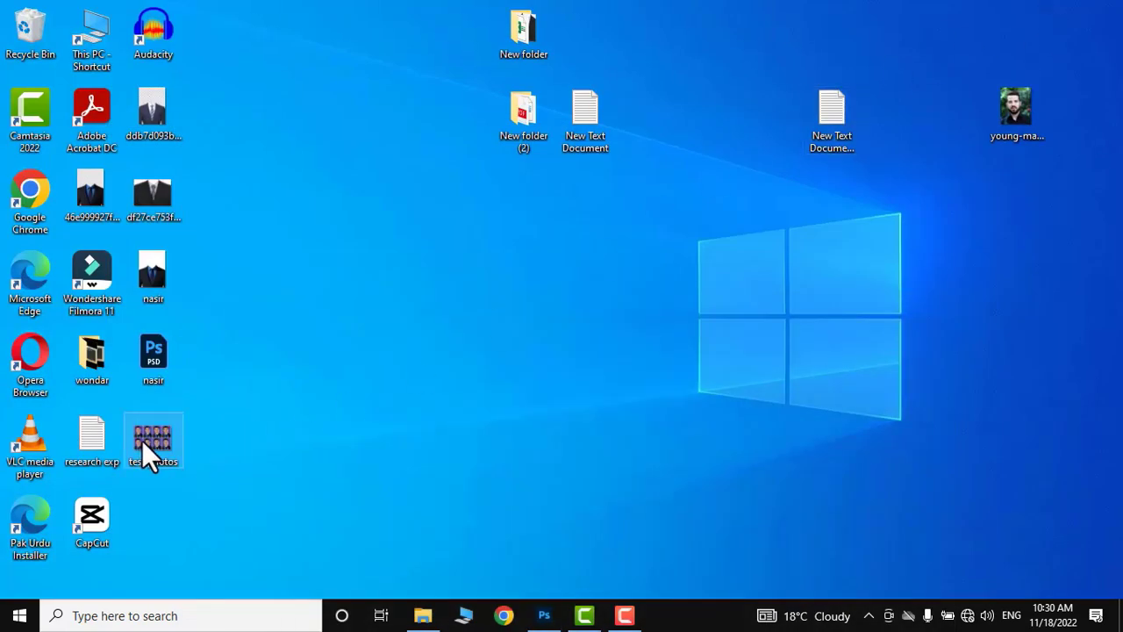
# - View the saved test photos file, then return to Photoshop
pyautogui.doubleClick(153, 437)
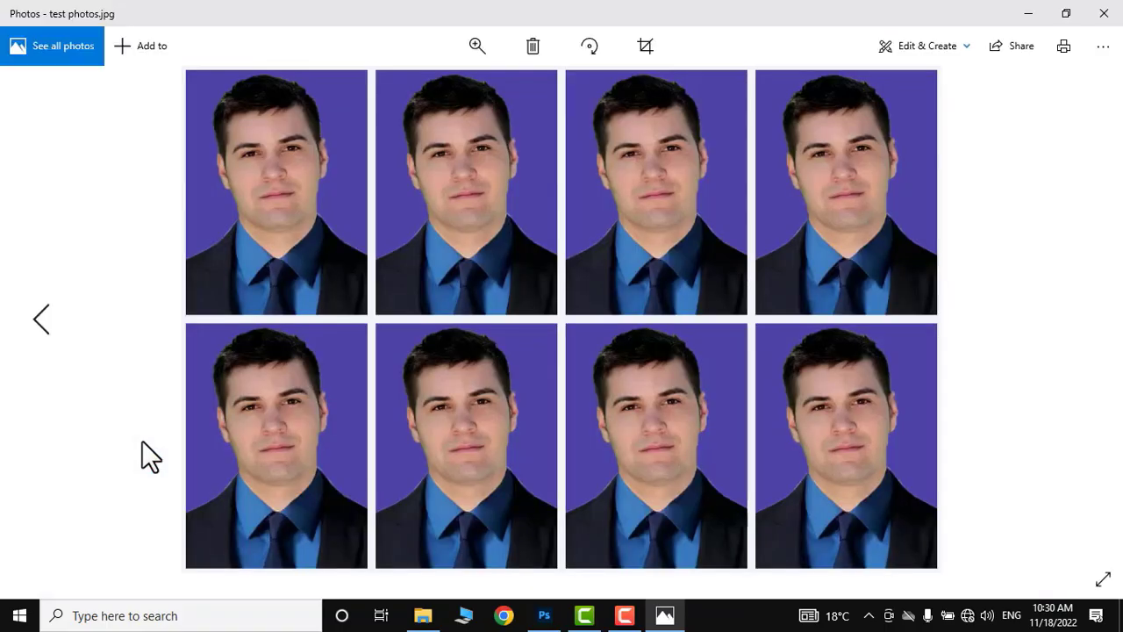
pyautogui.click(544, 614)
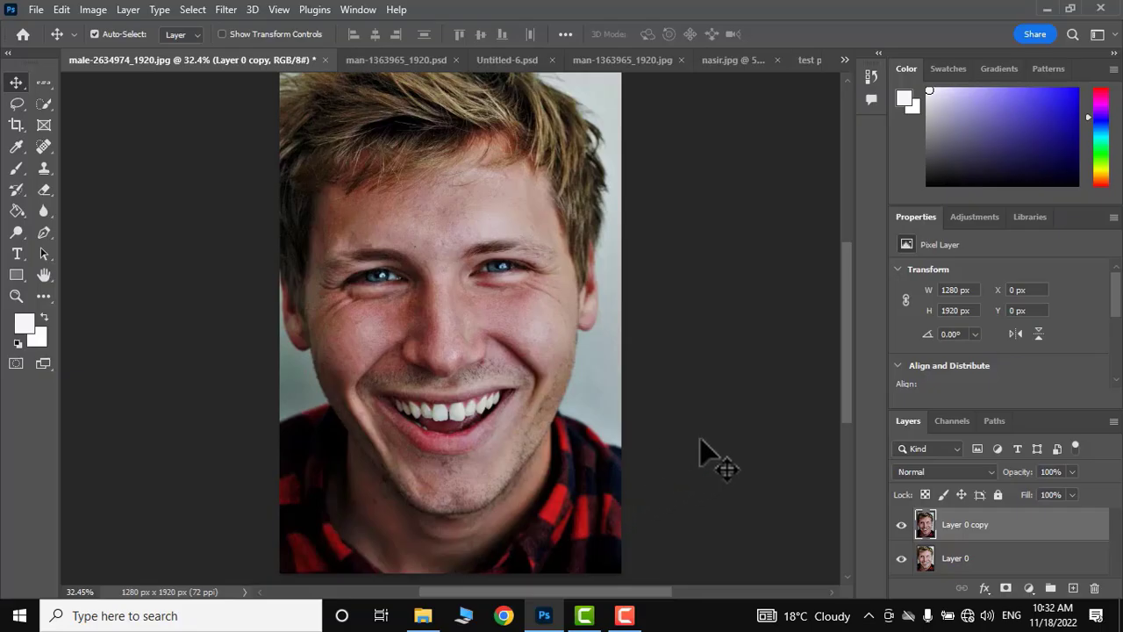
pyautogui.moveTo(781, 439)
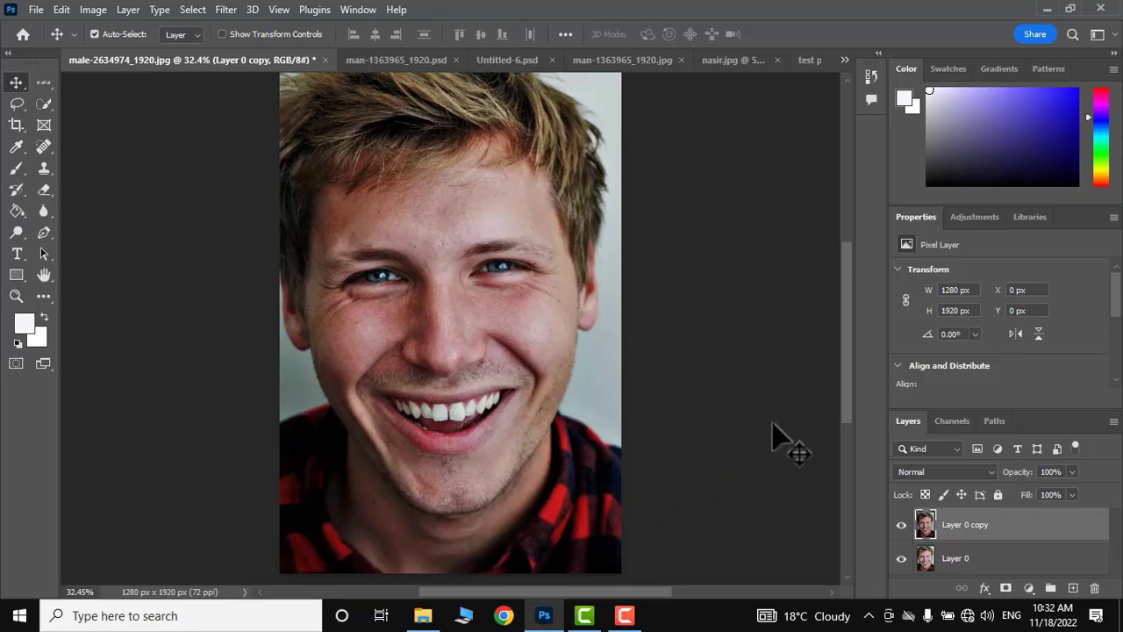